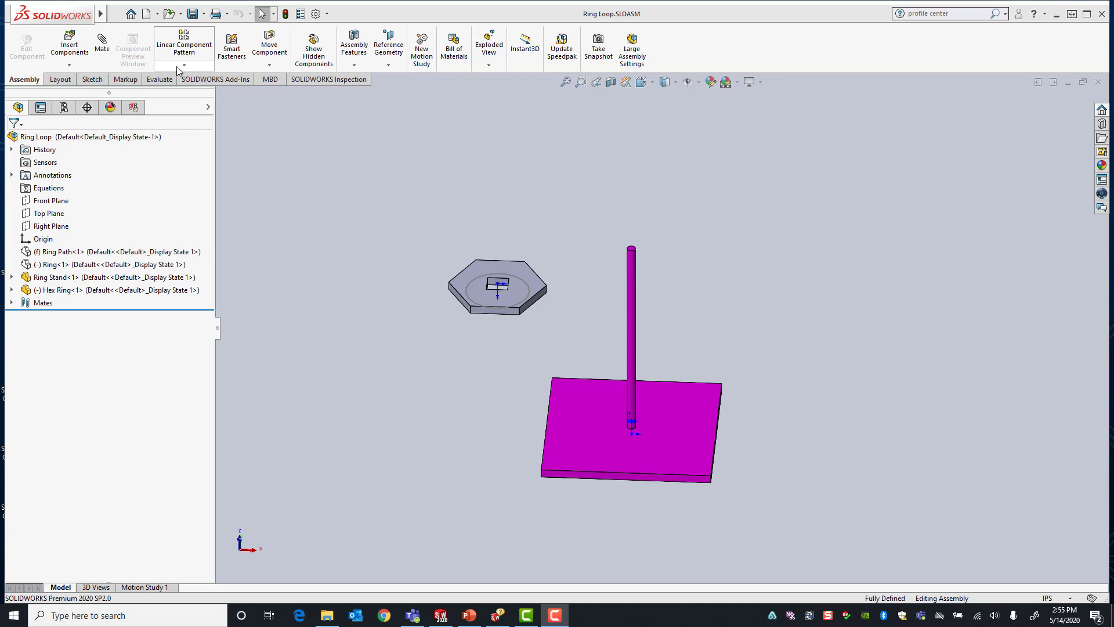
Step: Start a new mate and expand the Advanced Mates list to reach Profile Center
click(101, 46)
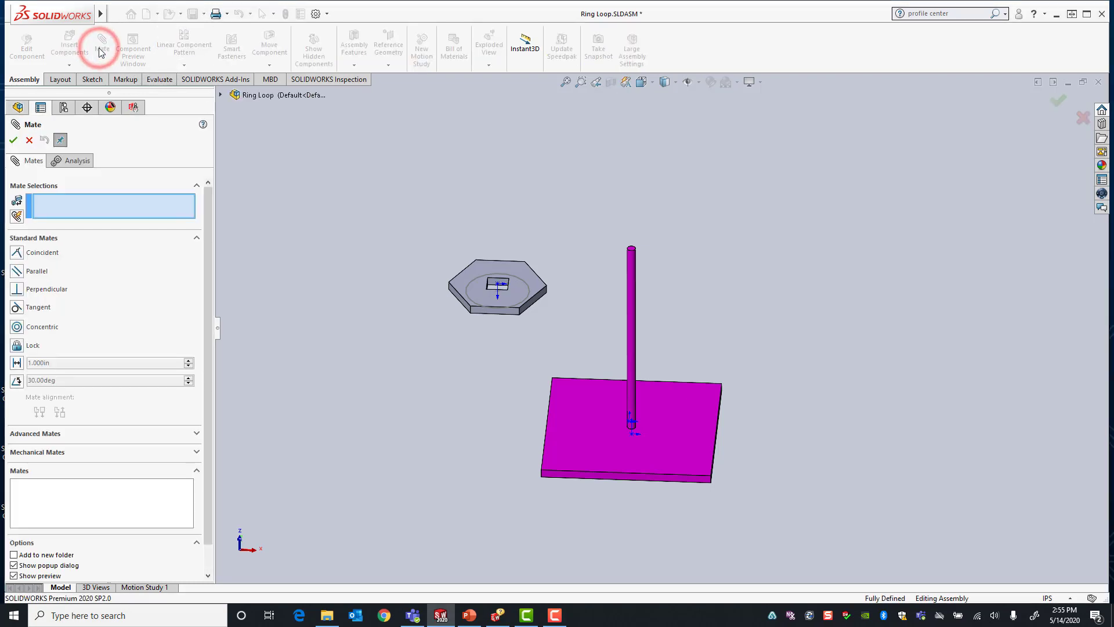
mouse_move(193, 243)
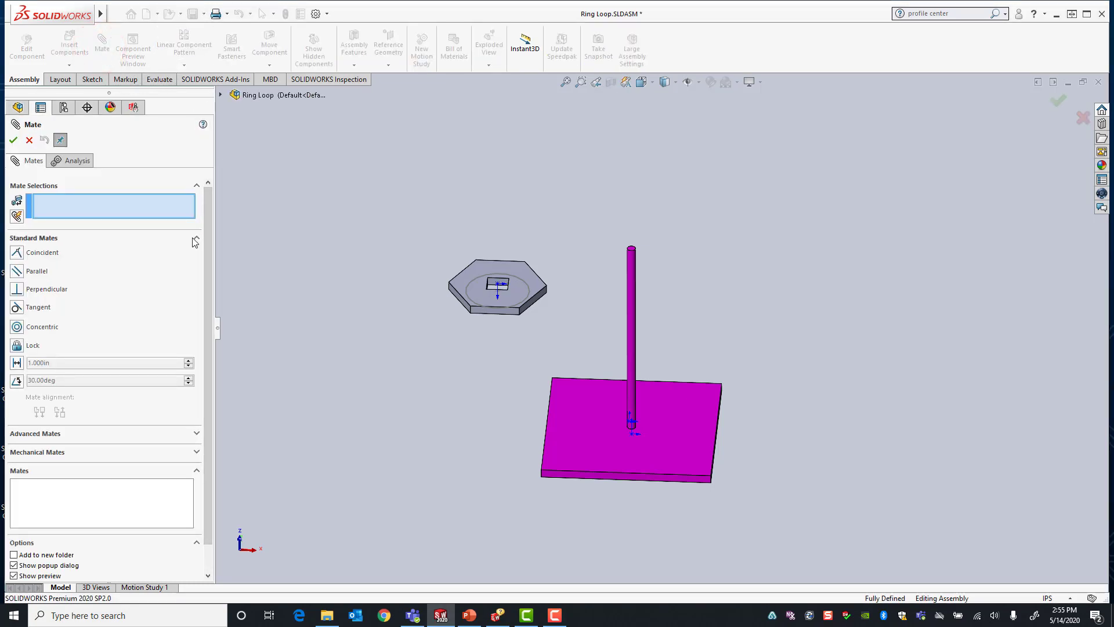
click(206, 238)
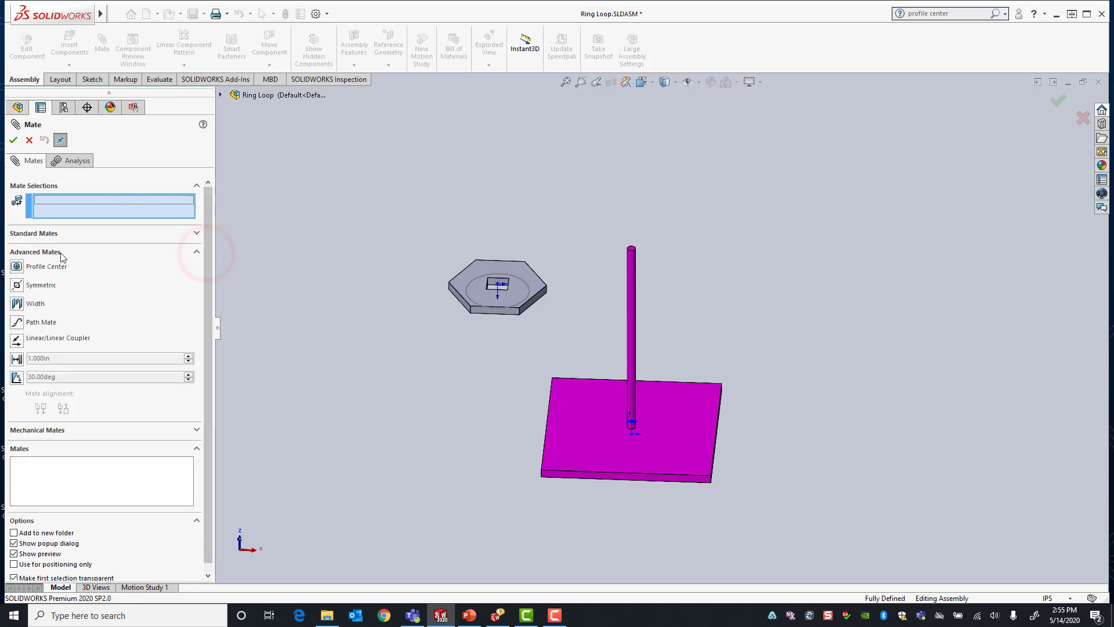
mouse_move(18, 266)
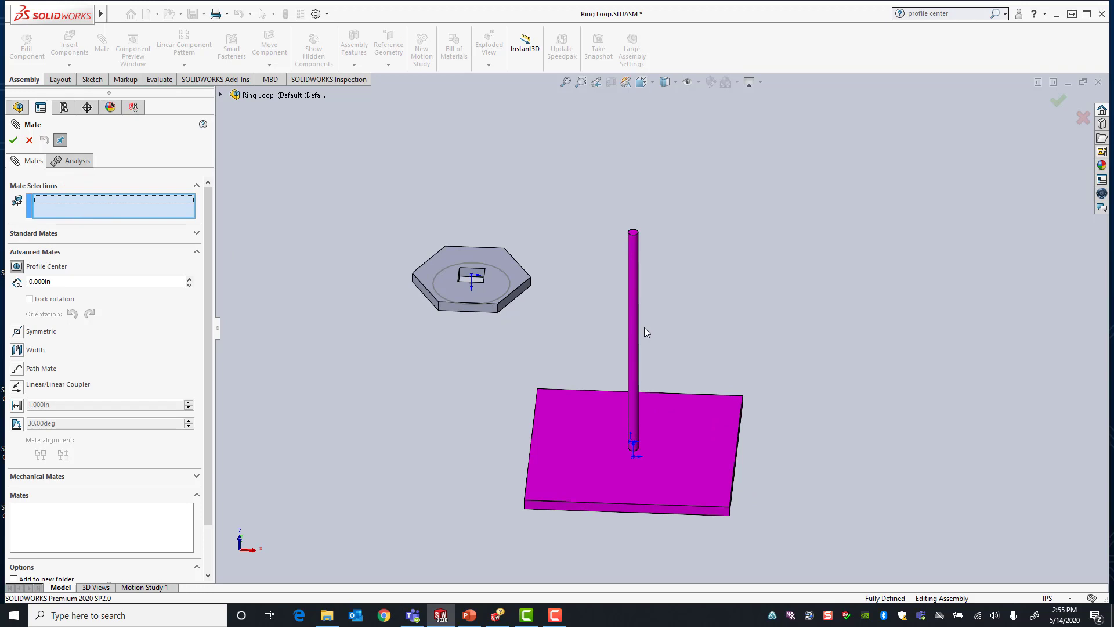
mouse_move(613, 335)
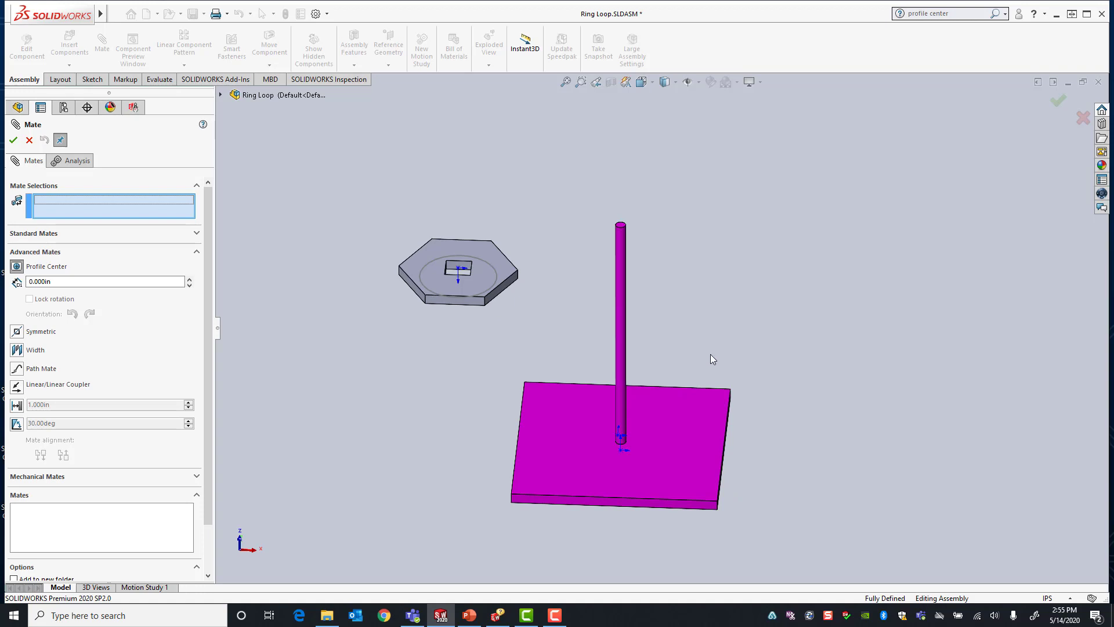
mouse_move(712, 352)
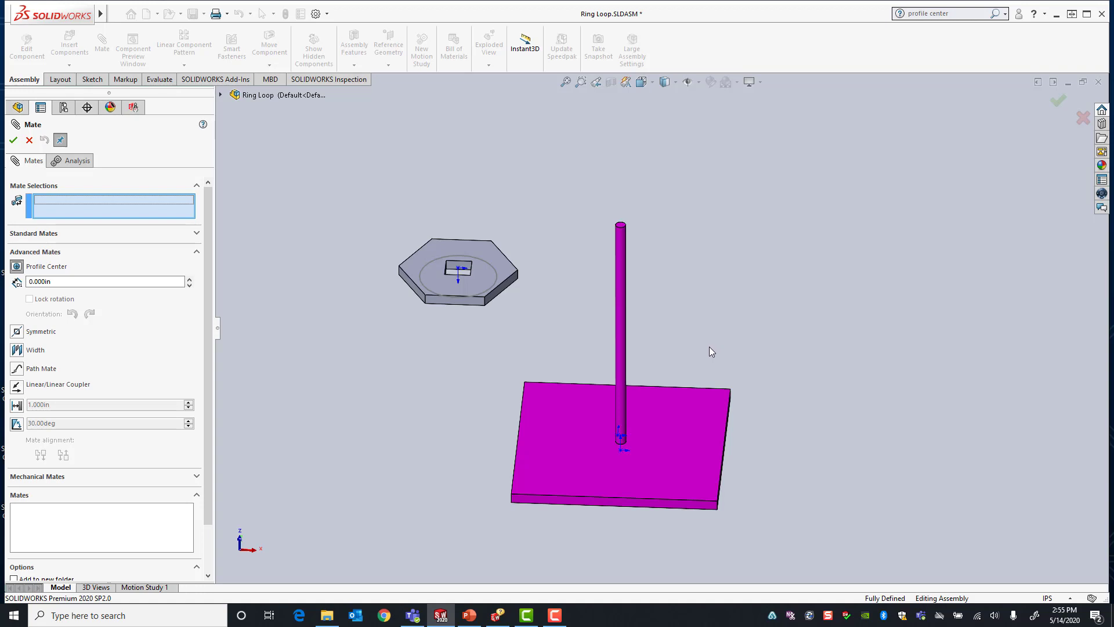
mouse_move(658, 336)
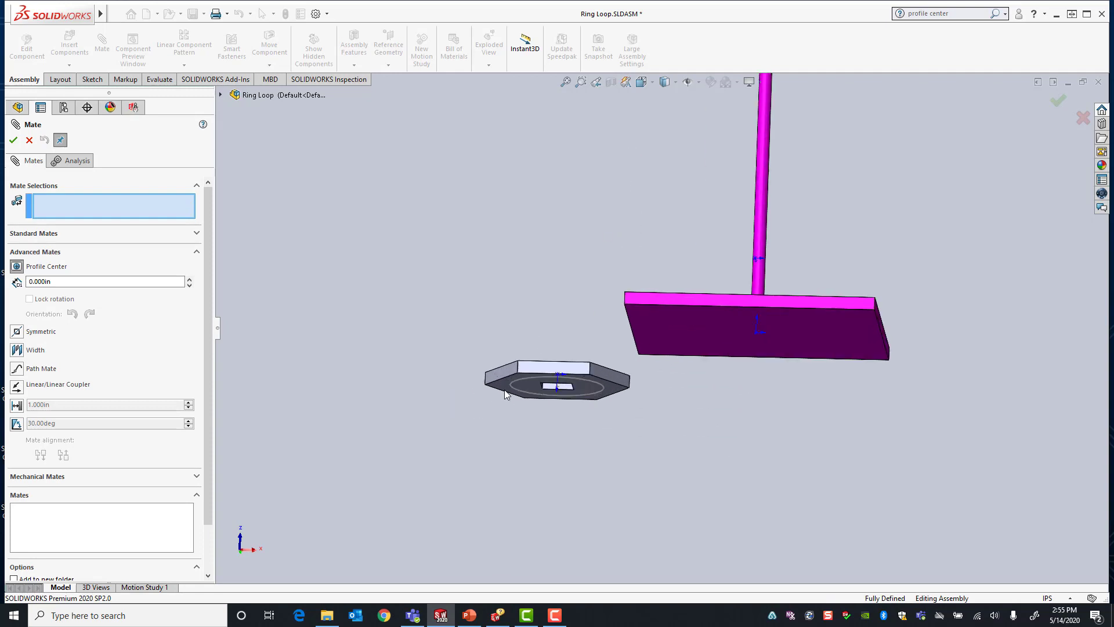
Step: Select the Hex Ring face and the Ring Stand's top face as the profile-center references
click(515, 376)
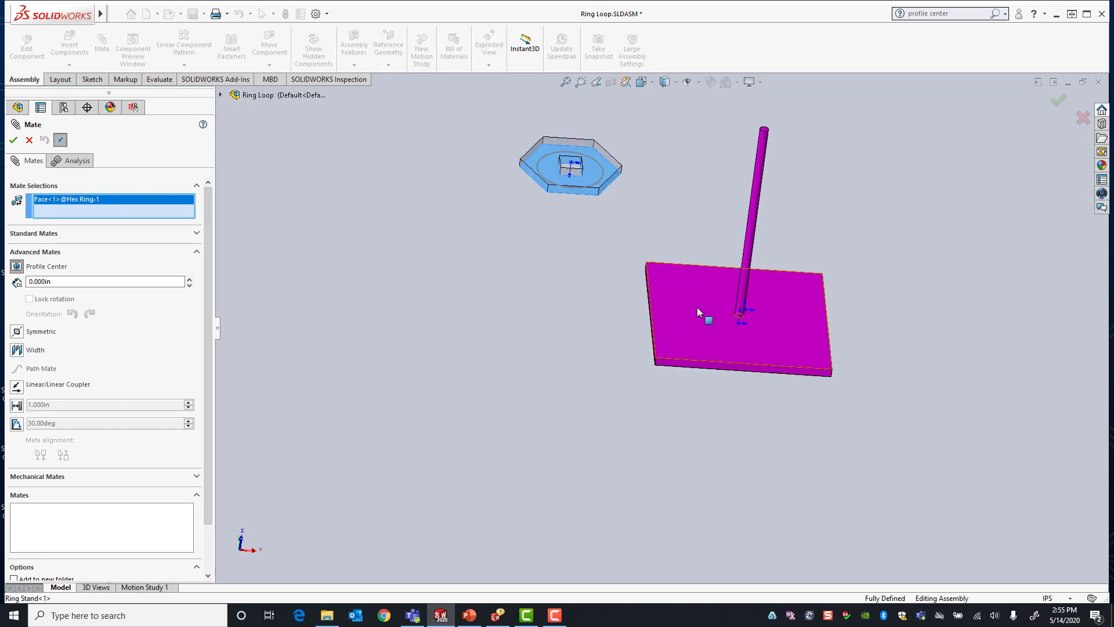
click(699, 309)
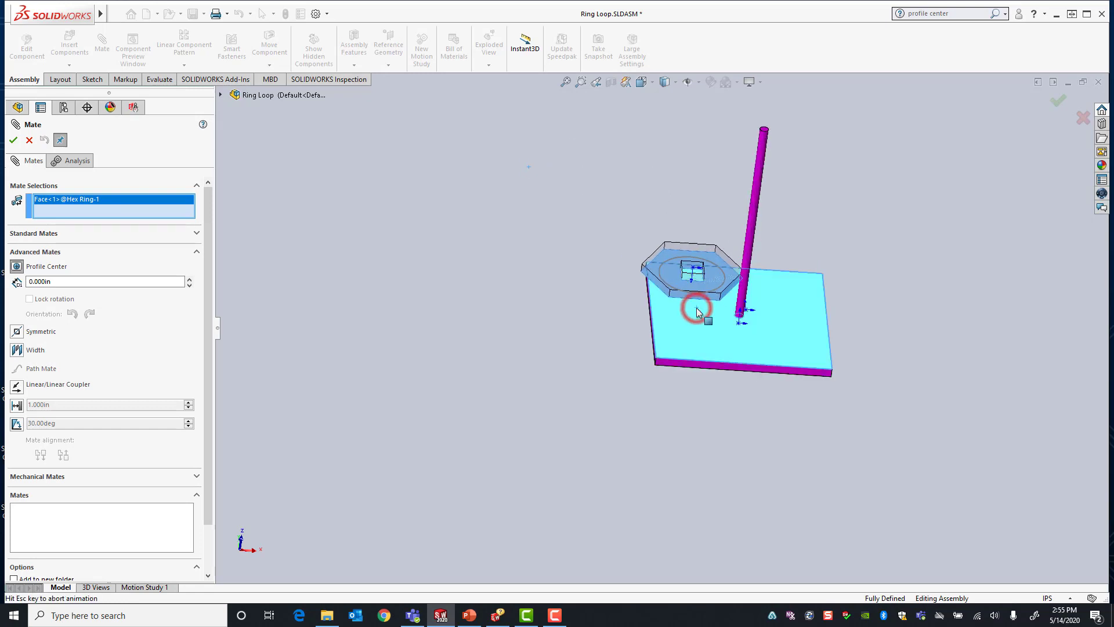
click(696, 310)
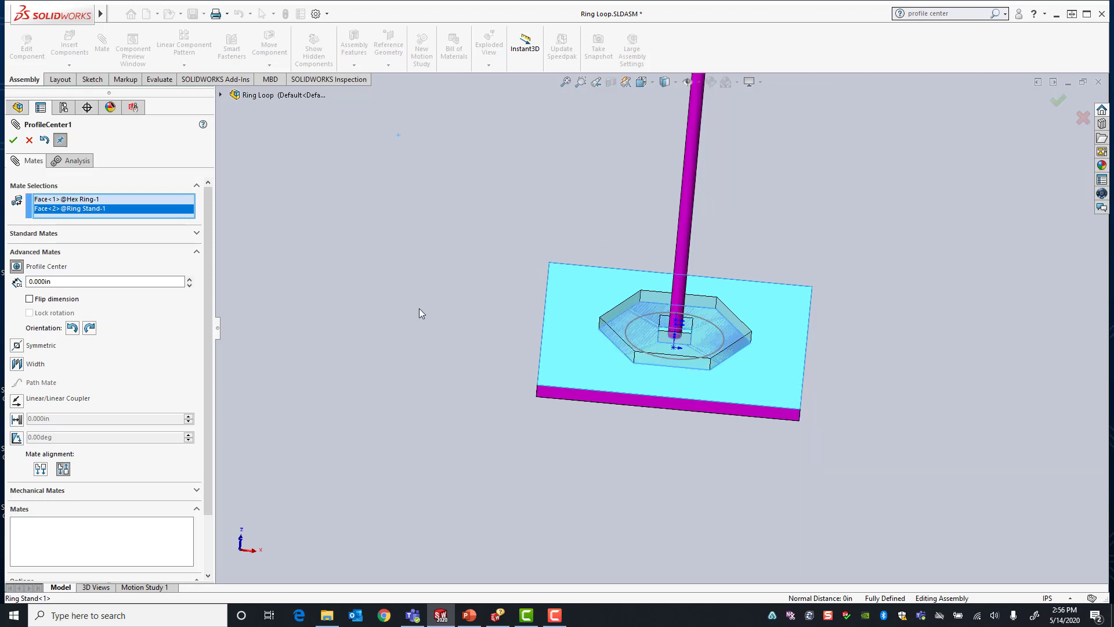
mouse_move(509, 285)
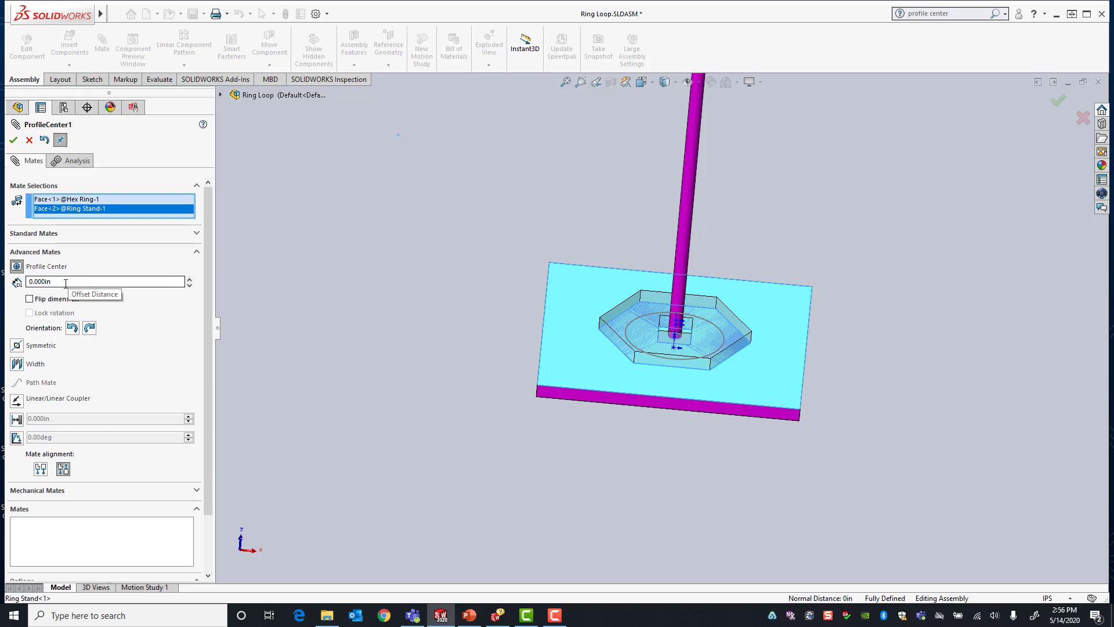
Step: Set the Profile Center offset to 3.000 in, flip the dimension, and accept the mate
triple_click(105, 281)
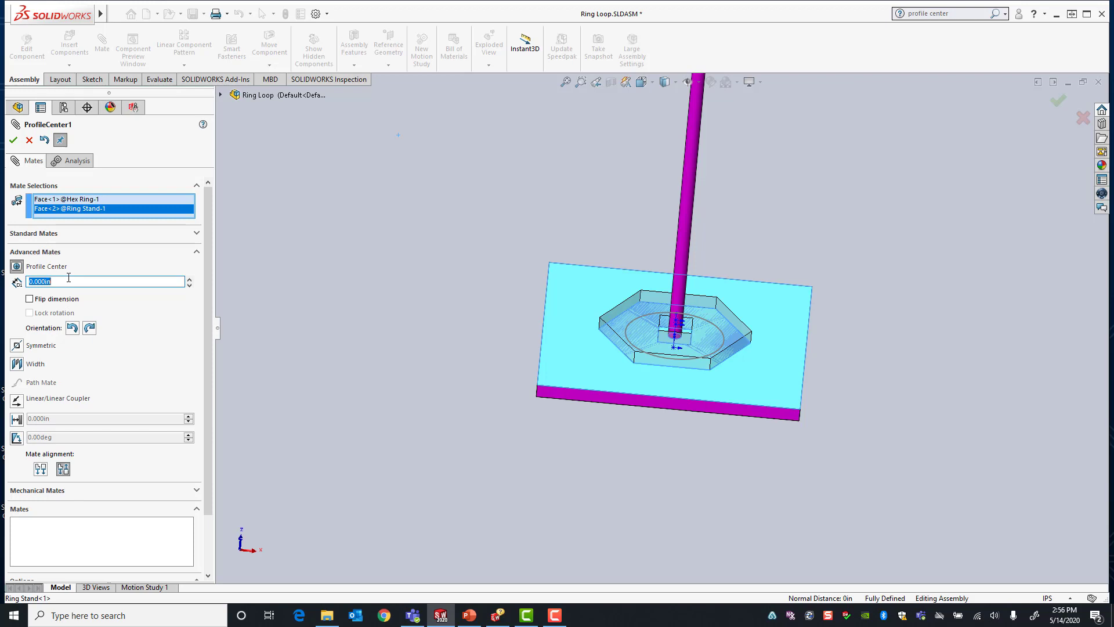
text(3)
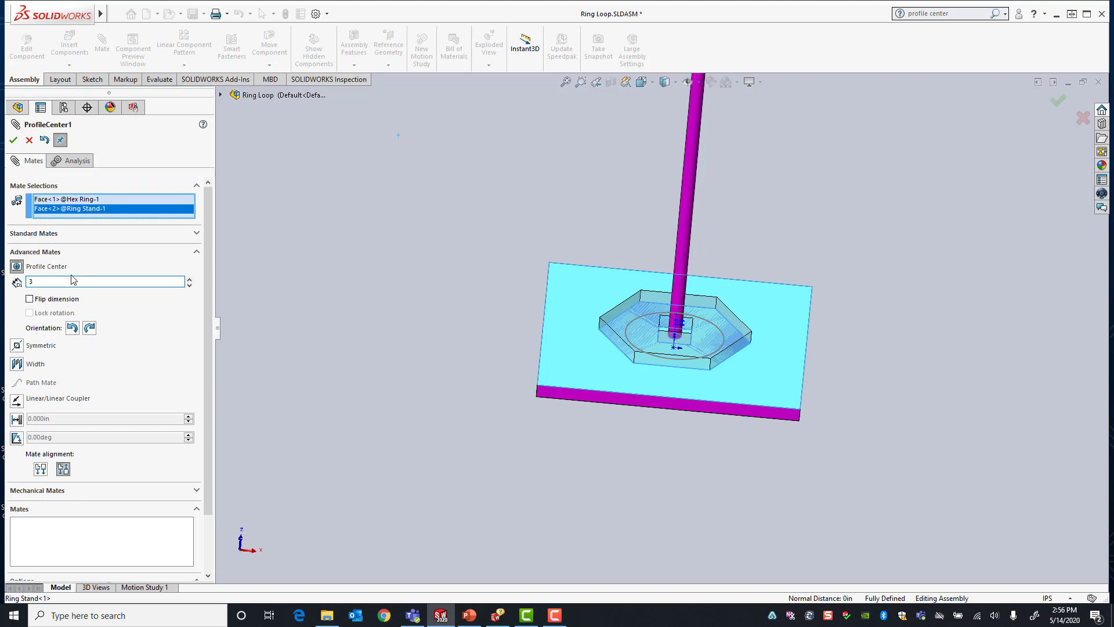
text(3.000in)
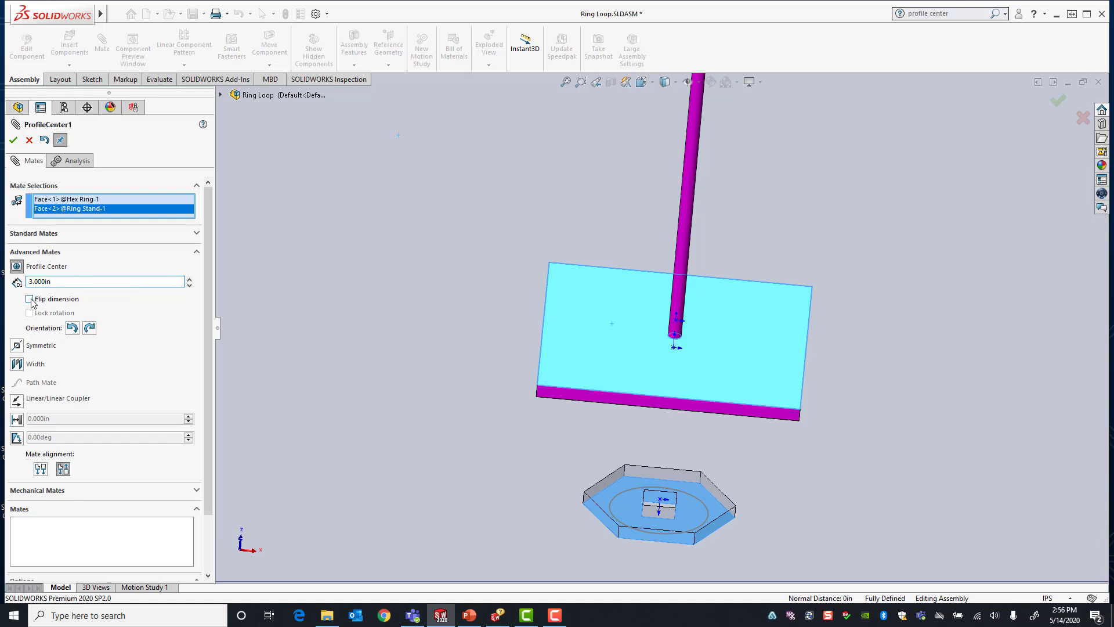
click(30, 298)
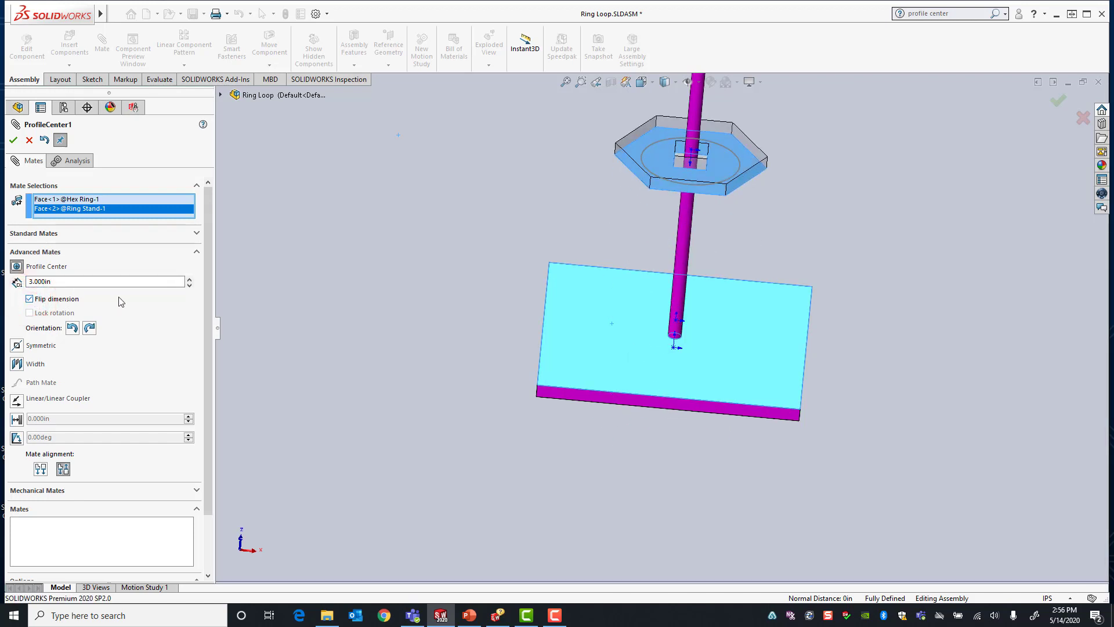
mouse_move(13, 139)
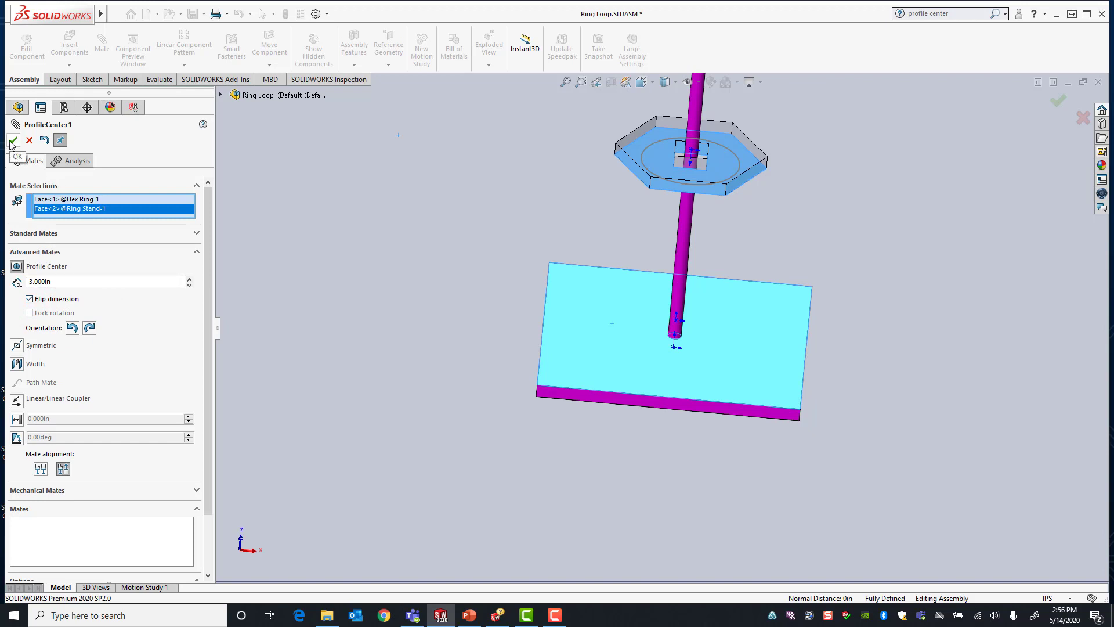
click(13, 140)
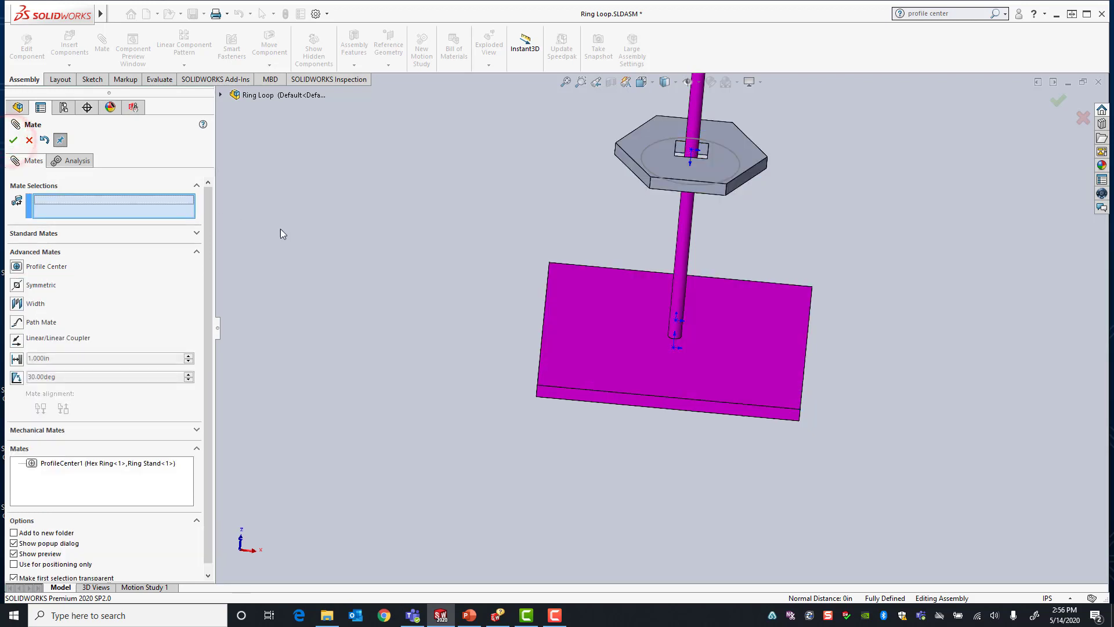
Step: Close the mate manager and remove the Hex Ring's ProfileCenter1 mate so it sits free
click(13, 140)
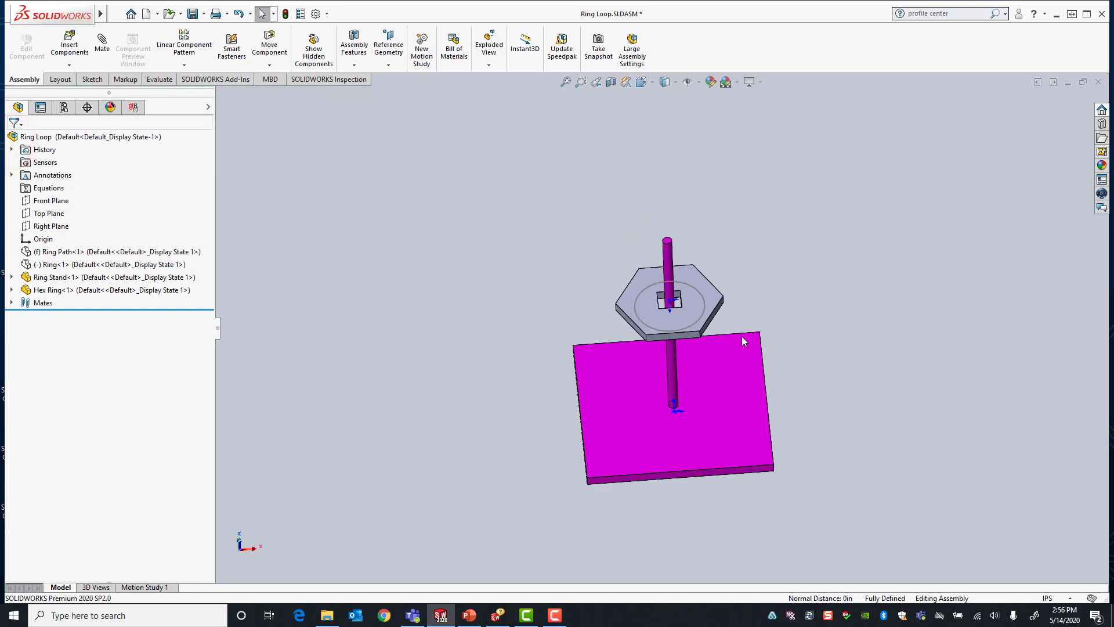
mouse_move(703, 294)
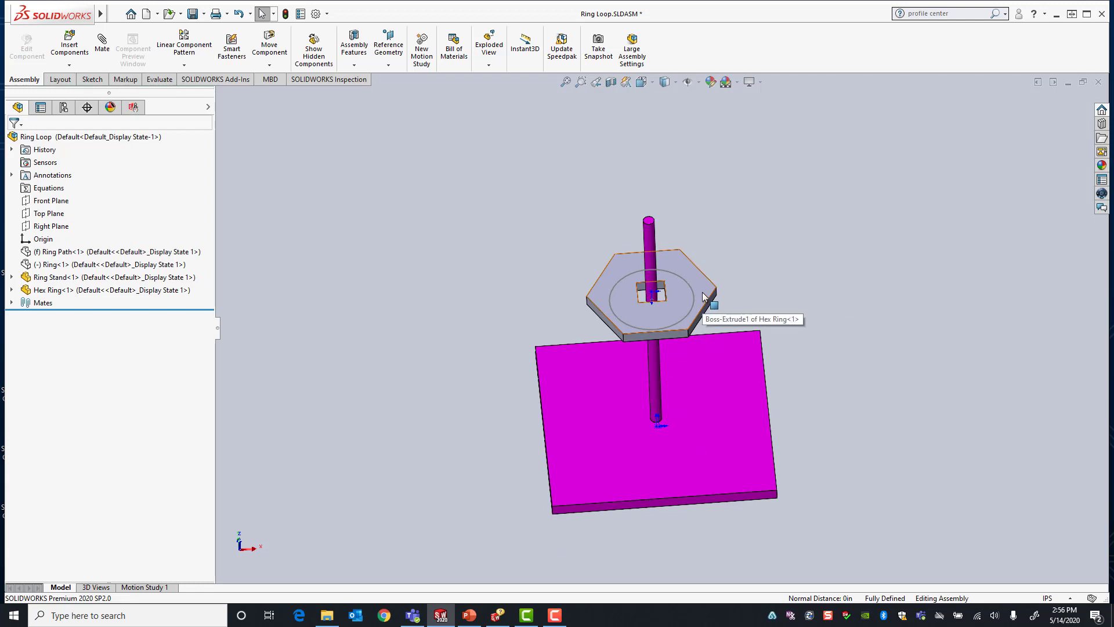
click(645, 295)
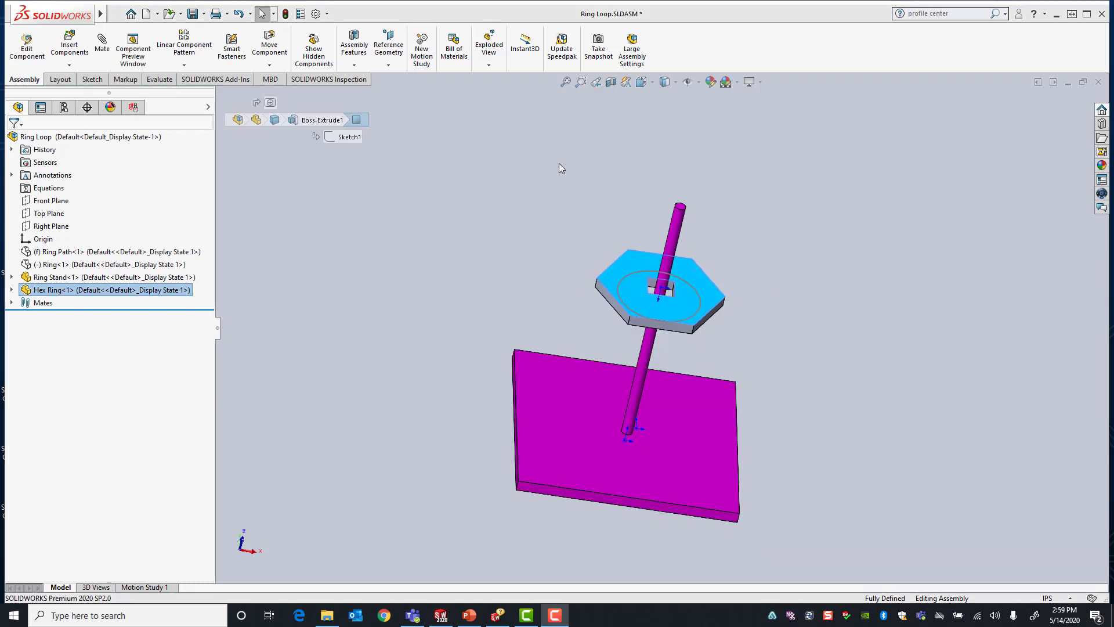
click(235, 13)
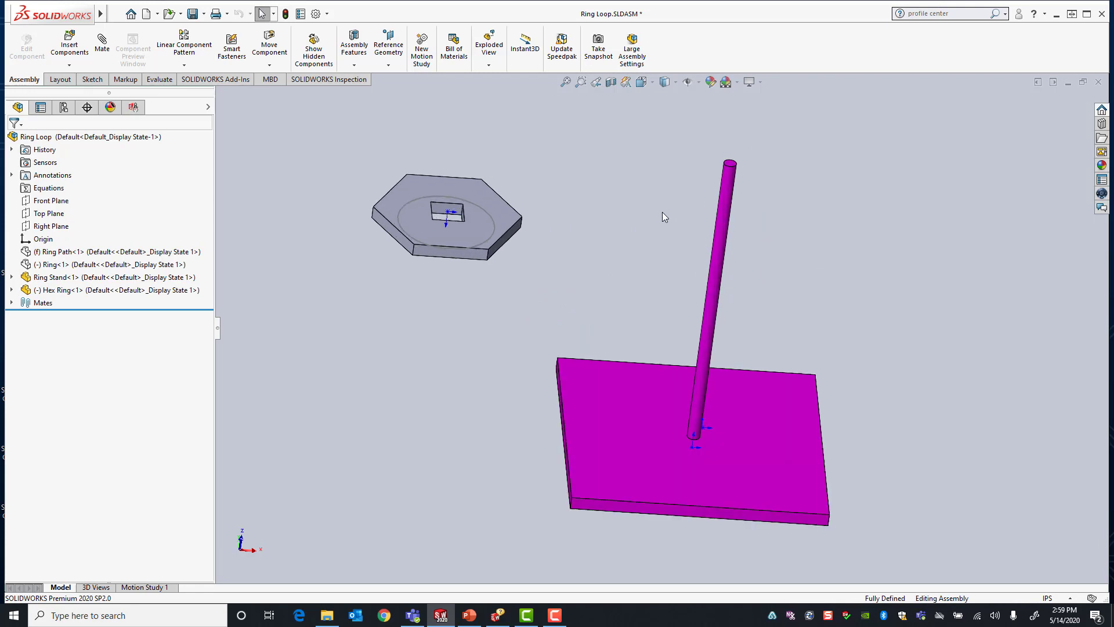
scroll(down, 3)
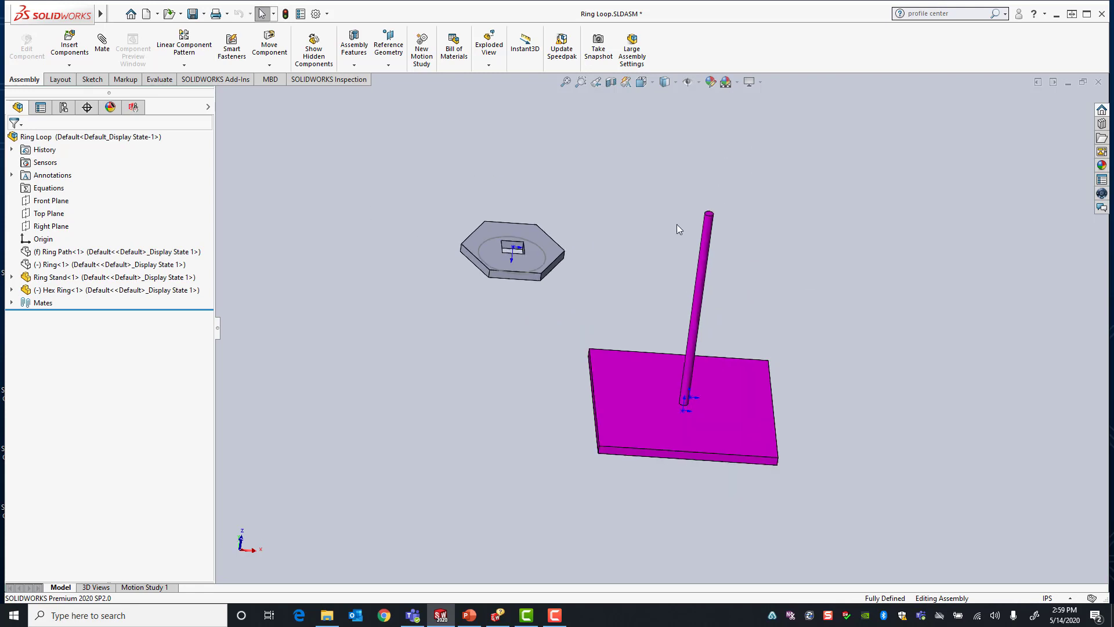
mouse_move(641, 291)
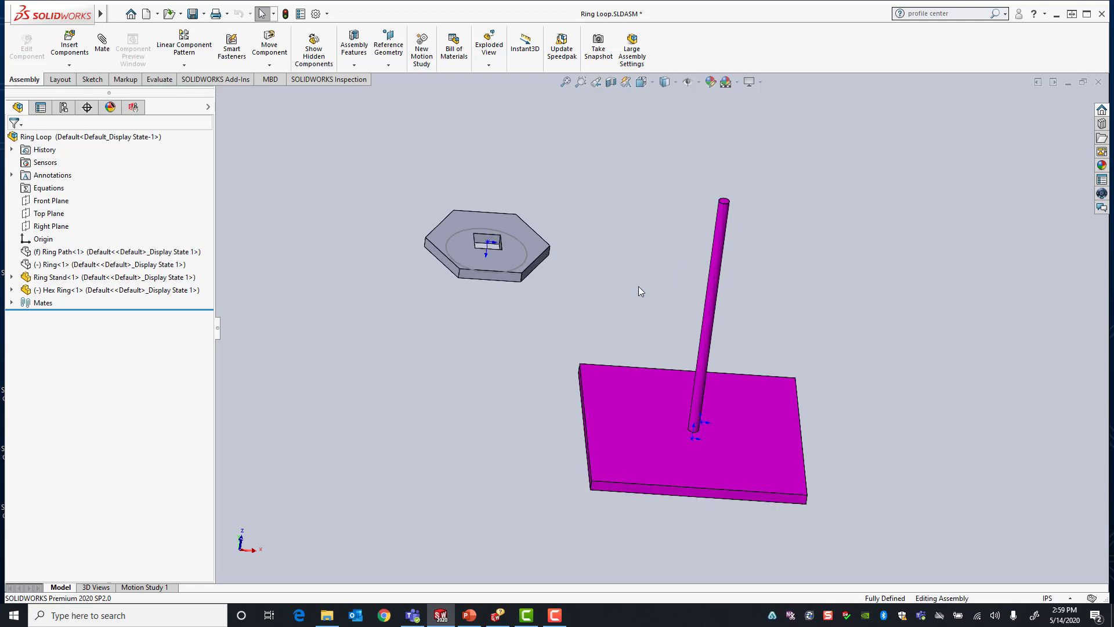
mouse_move(101, 45)
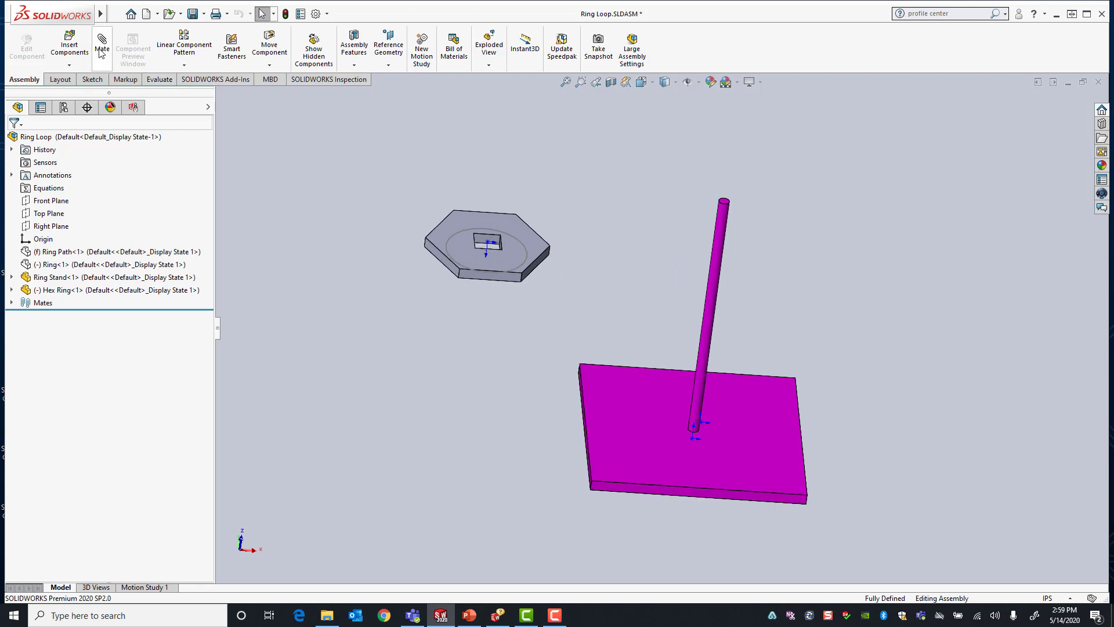
Step: Start a new mate, collapse Standard Mates and expand Advanced Mates to show Profile Center
click(101, 44)
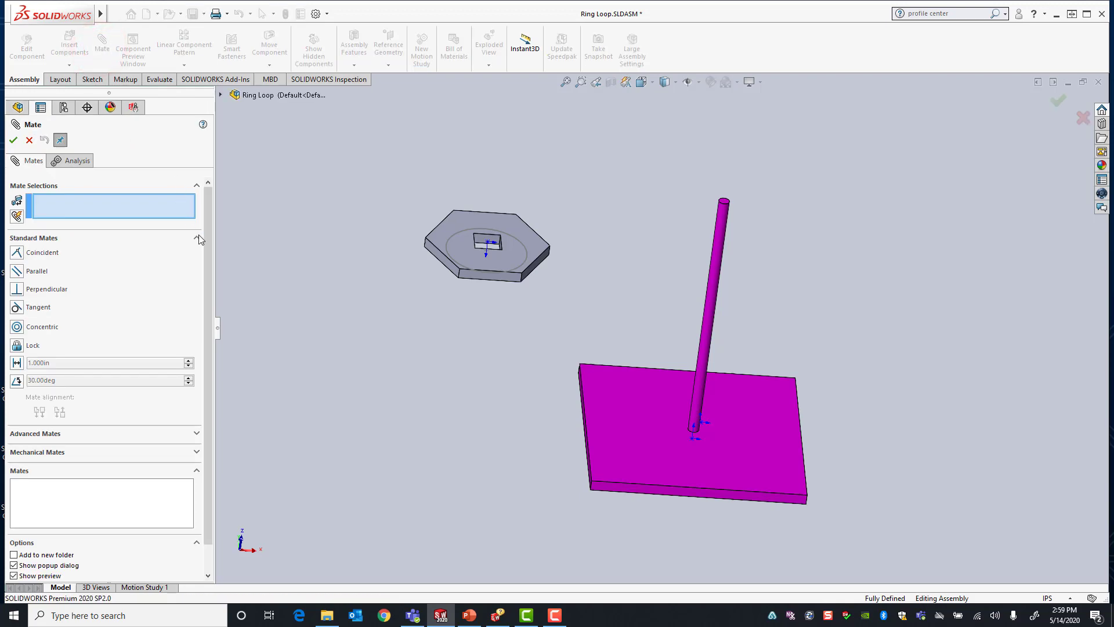
click(206, 238)
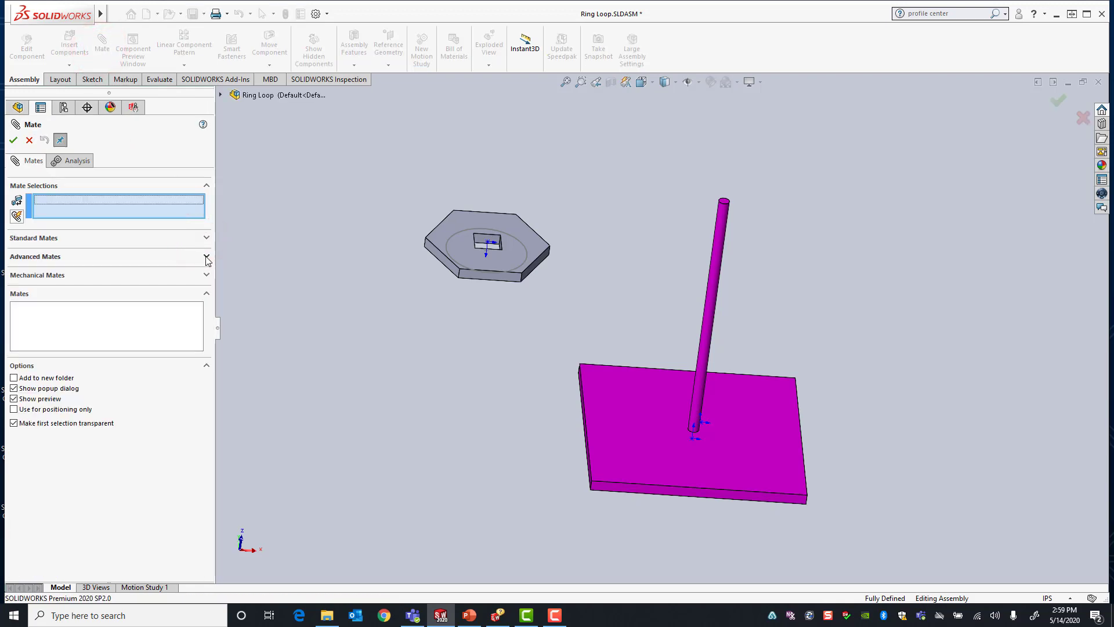
click(206, 257)
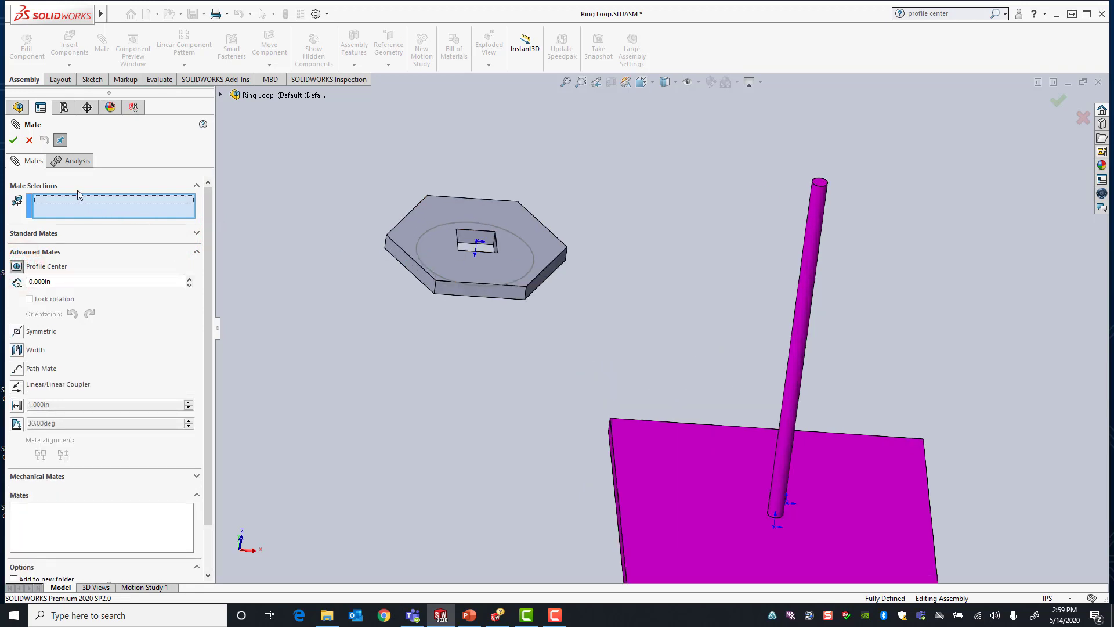
mouse_move(510, 331)
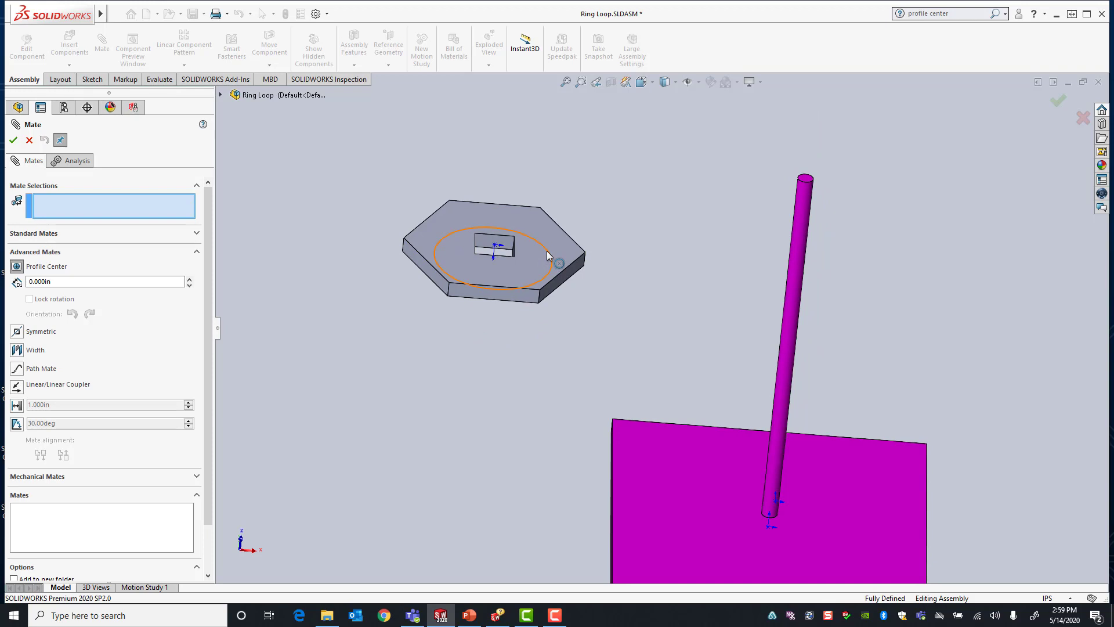
Step: Center the ring's circular edge on the stand's top face, 3.000 in flipped offset, and accept
click(726, 423)
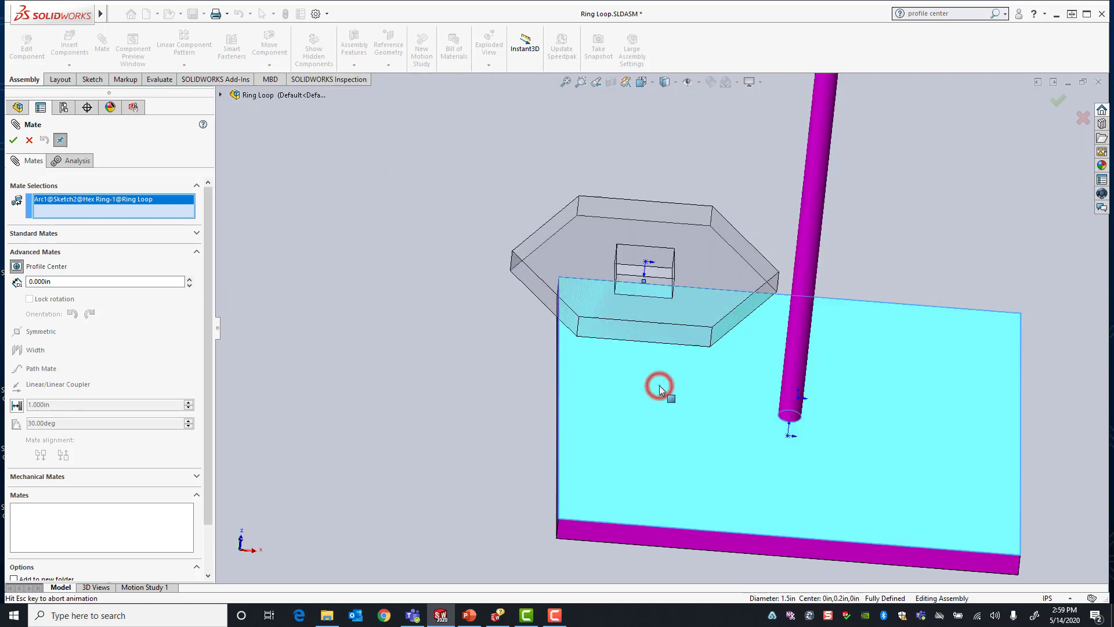
click(659, 387)
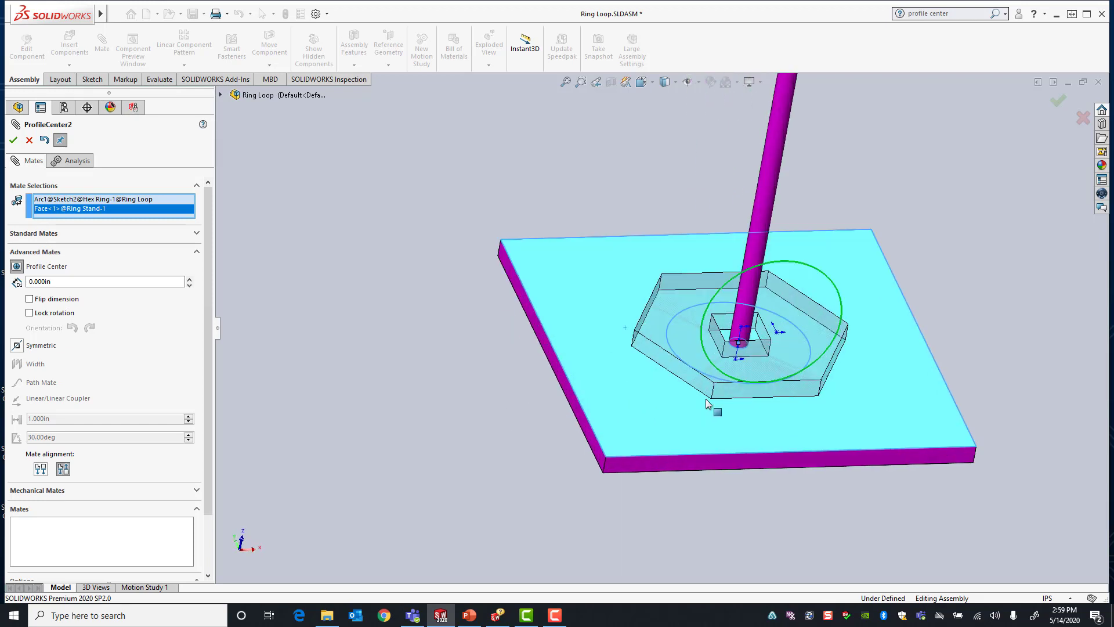
mouse_move(671, 289)
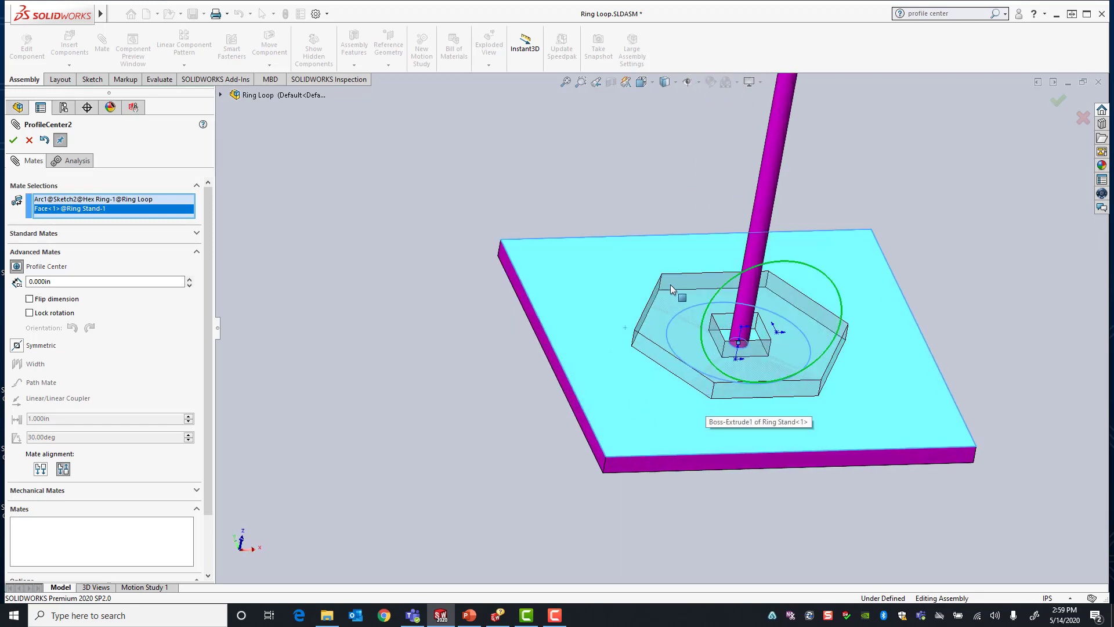
mouse_move(418, 341)
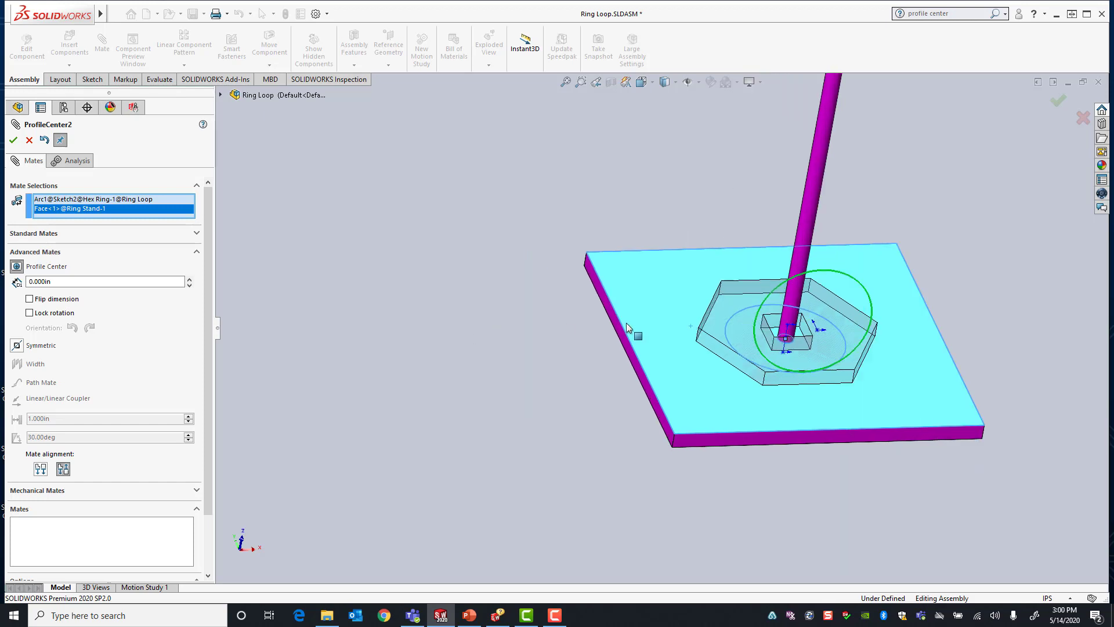
mouse_move(482, 320)
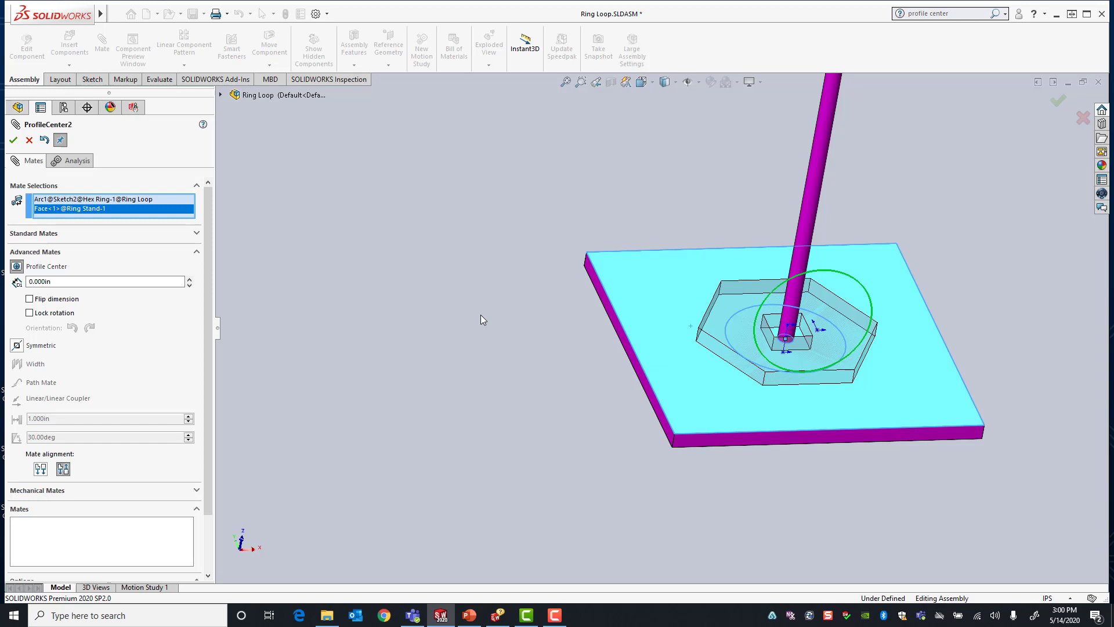
mouse_move(955, 377)
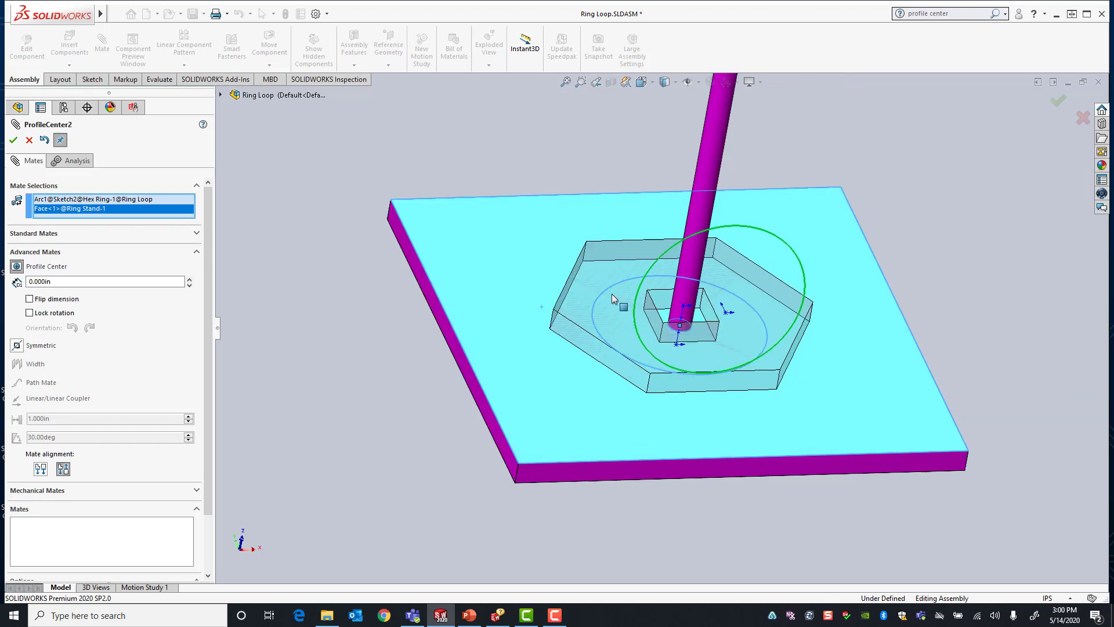
mouse_move(575, 297)
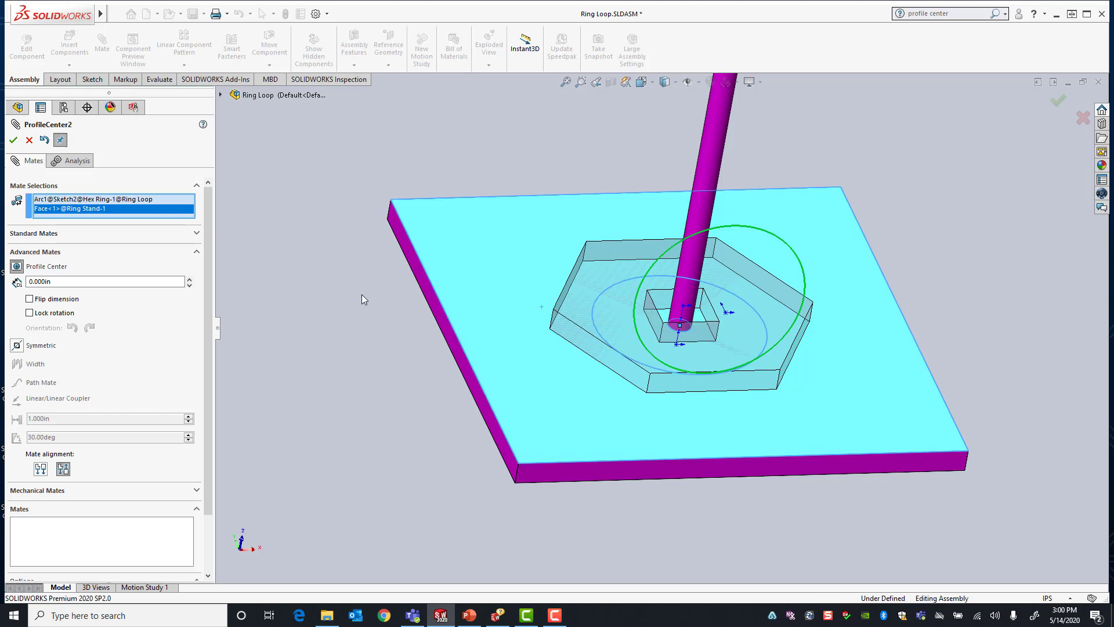
click(105, 281)
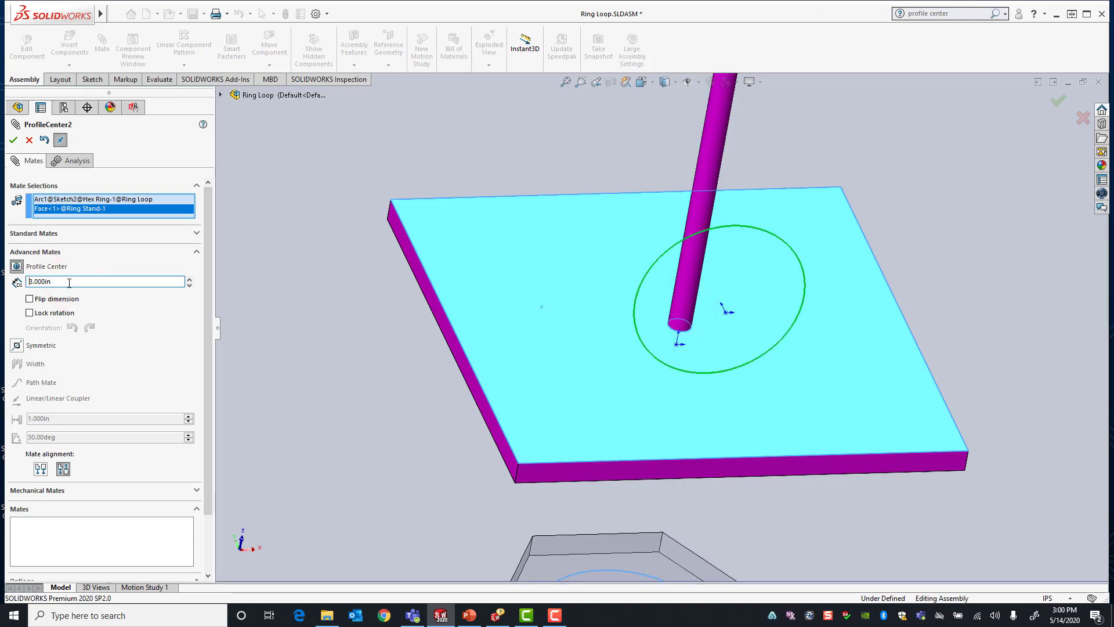
click(29, 298)
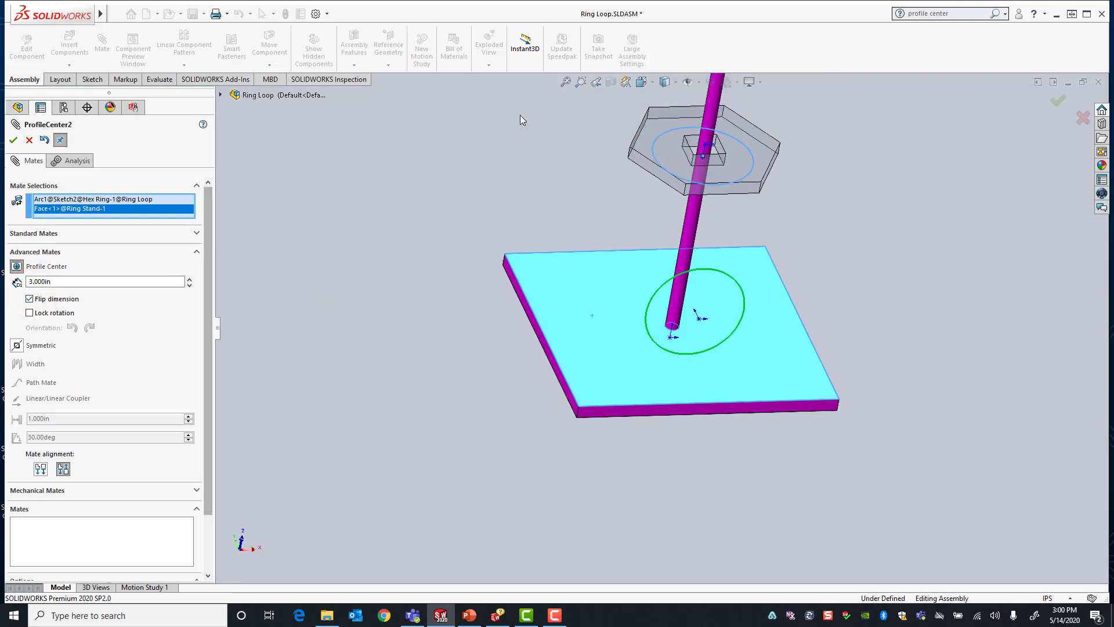
mouse_move(522, 214)
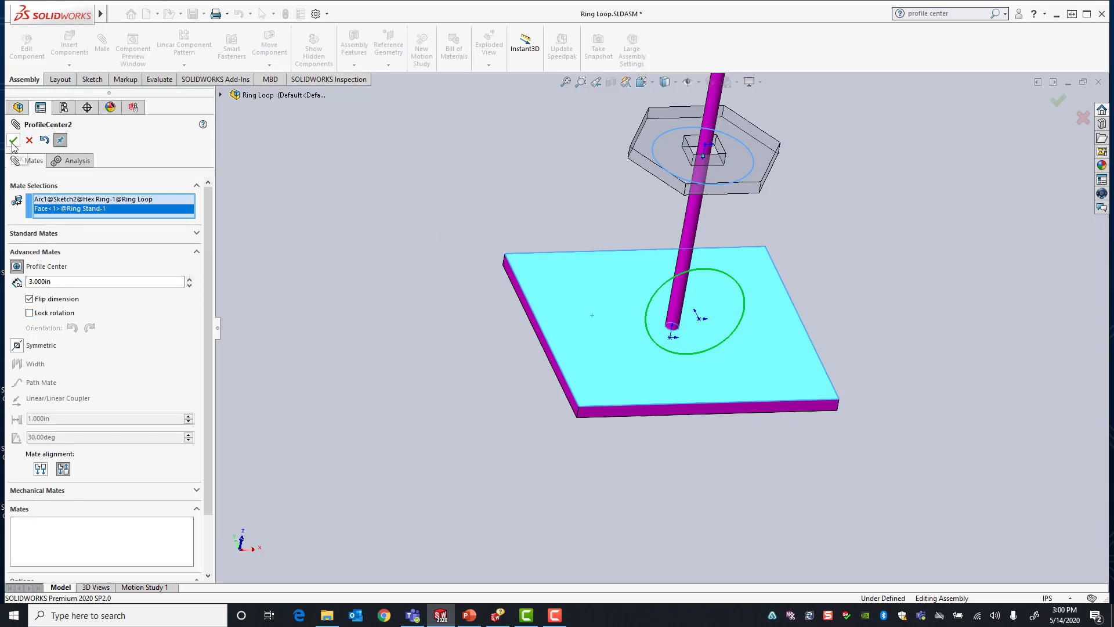
click(13, 140)
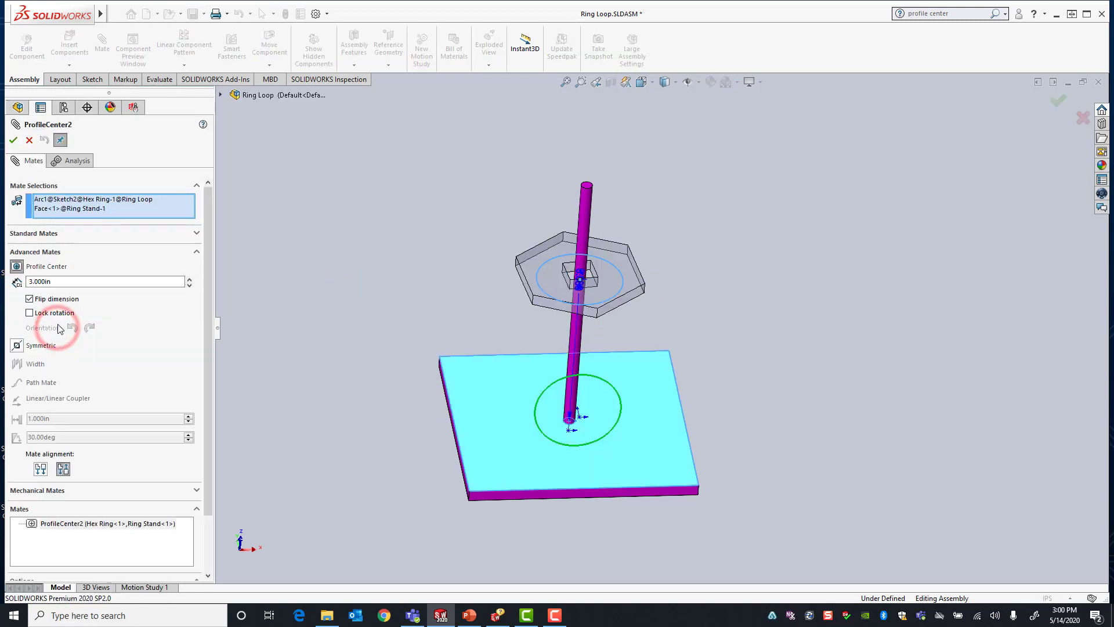
Step: Lock rotation on the ProfileCenter4 mate and close the mate setup
click(30, 312)
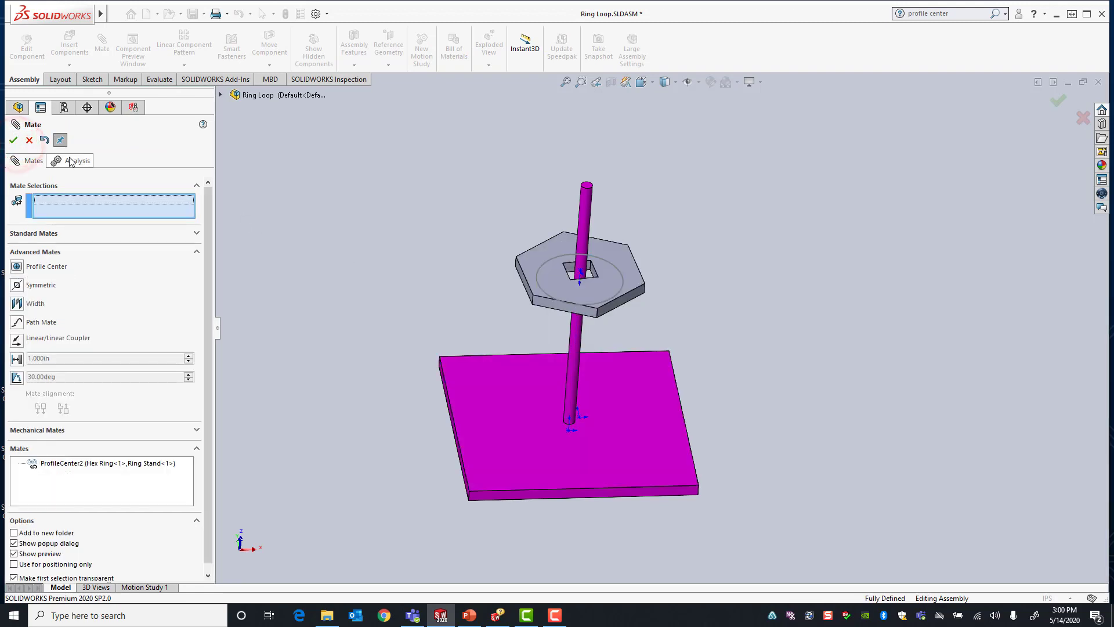
click(12, 139)
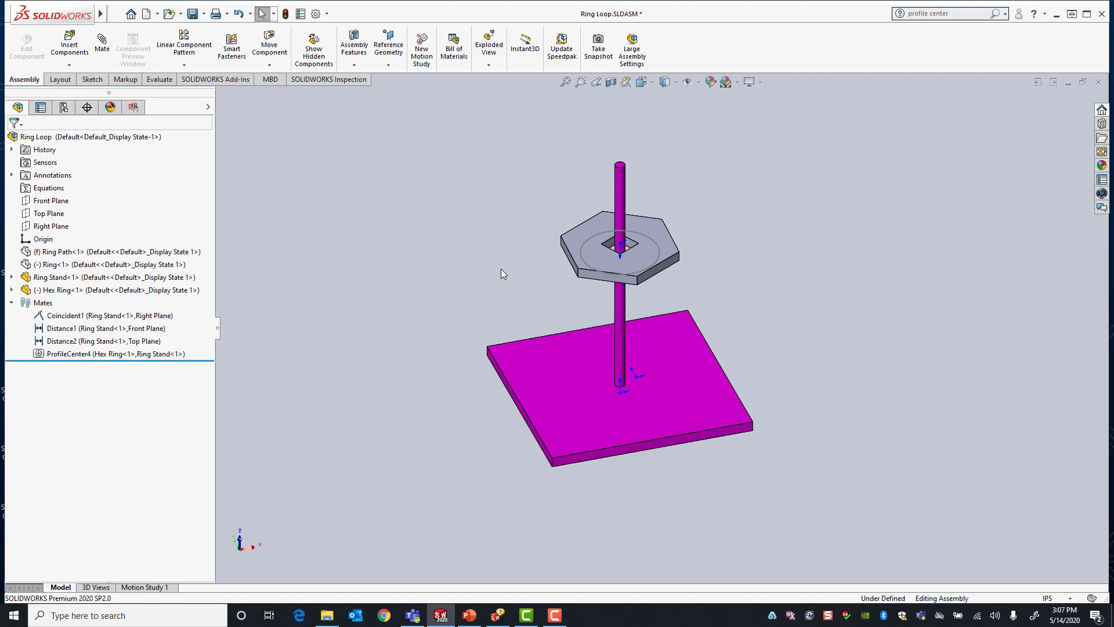
mouse_move(504, 279)
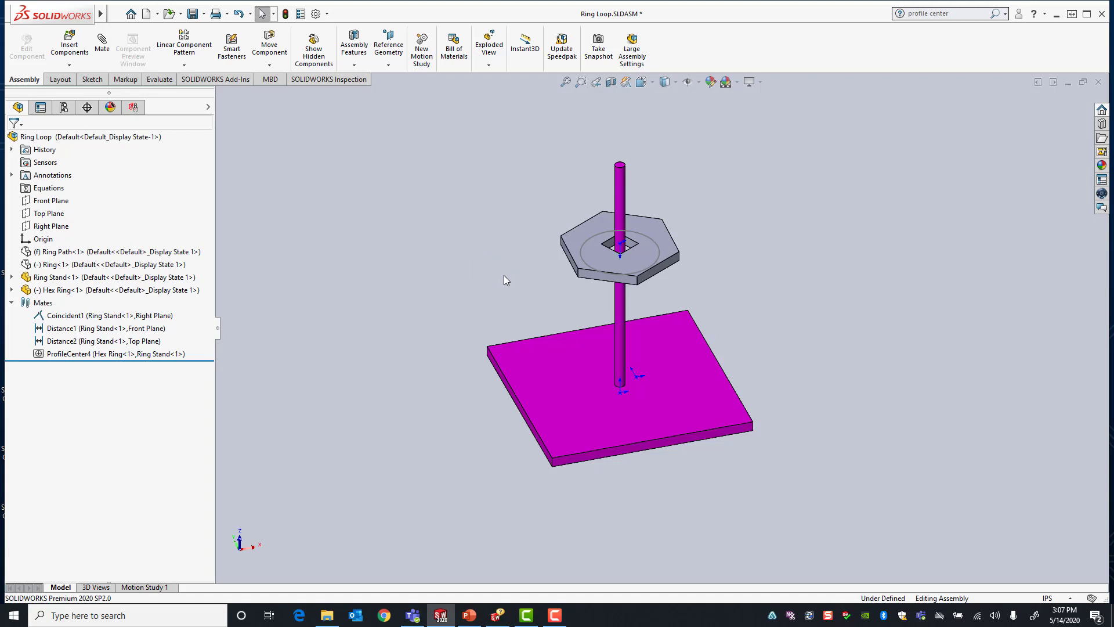
mouse_move(479, 260)
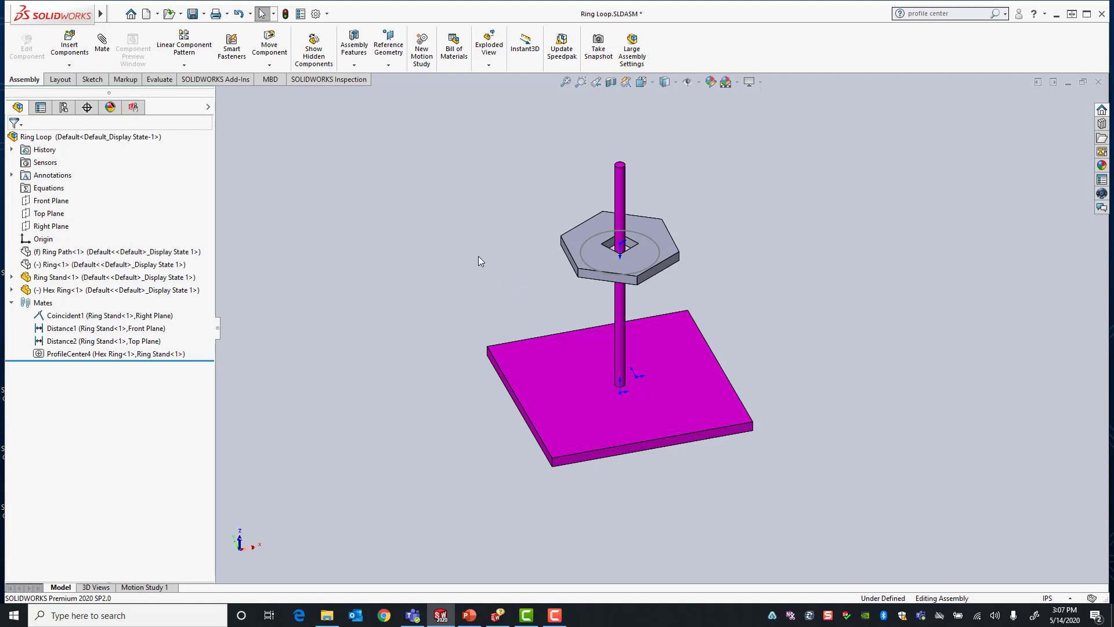
mouse_move(476, 260)
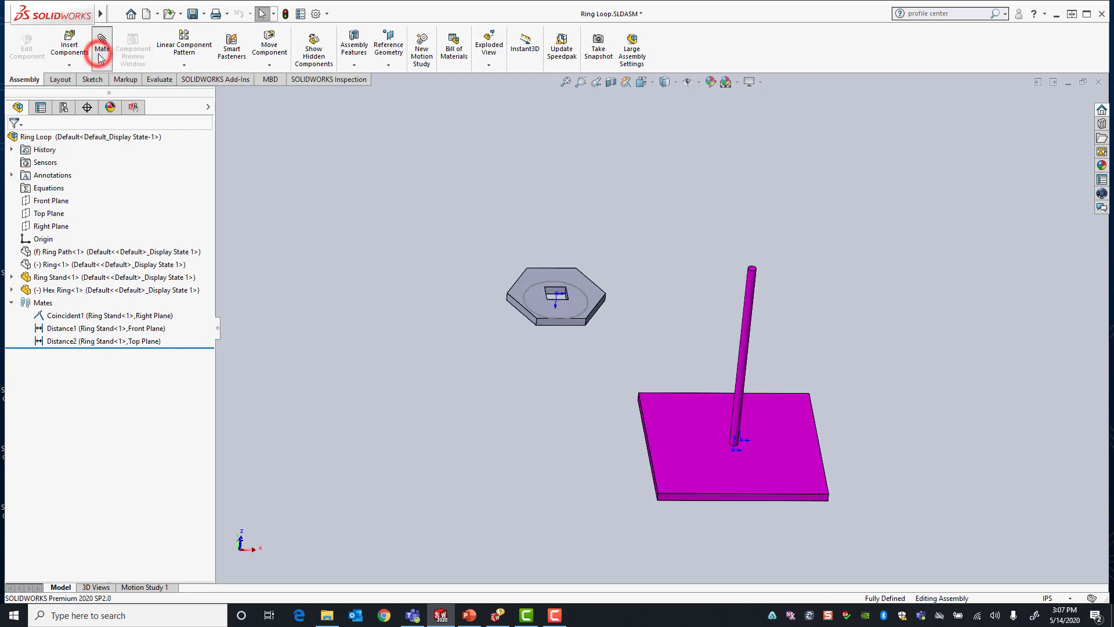
Step: Start a new mate and choose Profile Center from the Advanced Mates
click(101, 46)
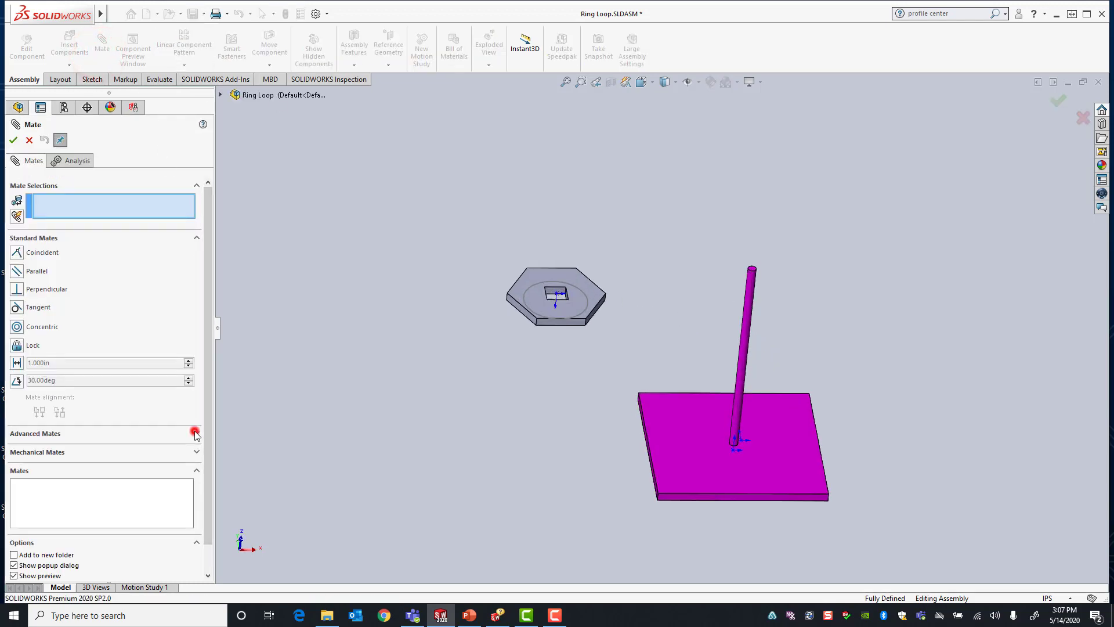
click(196, 433)
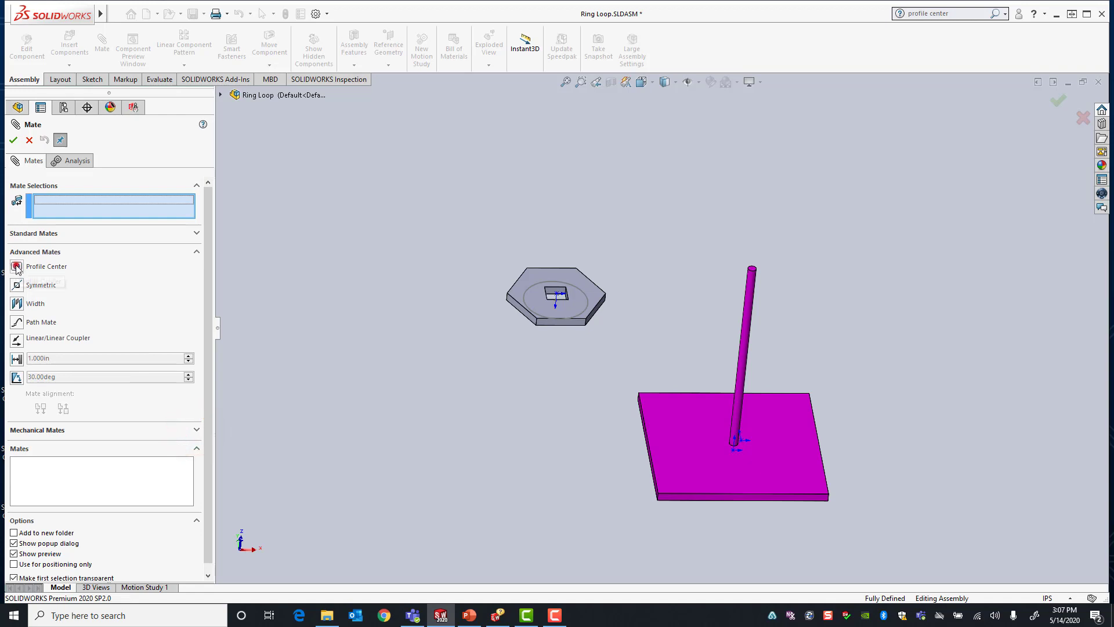
click(17, 266)
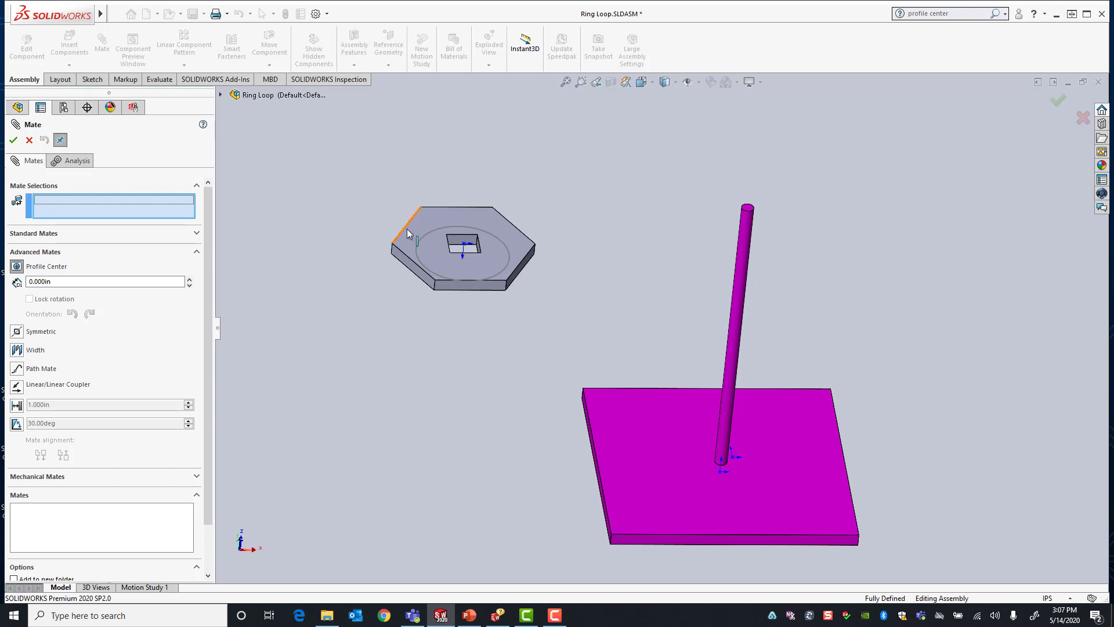
Step: Select the hex ring's outline and the circular edge at the rod's base
click(405, 257)
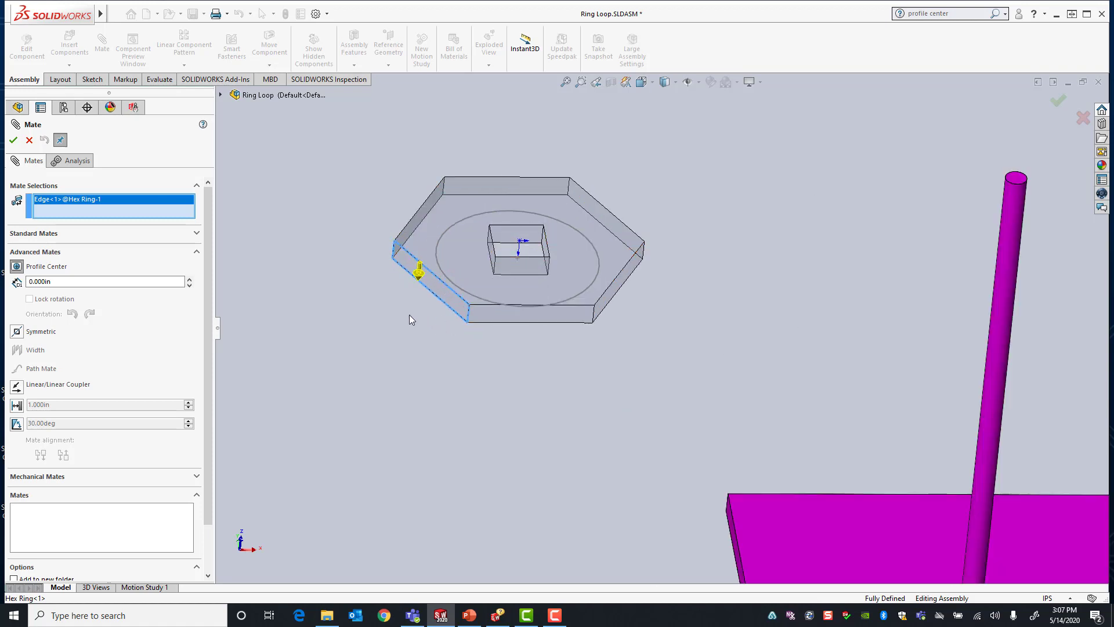
mouse_move(401, 267)
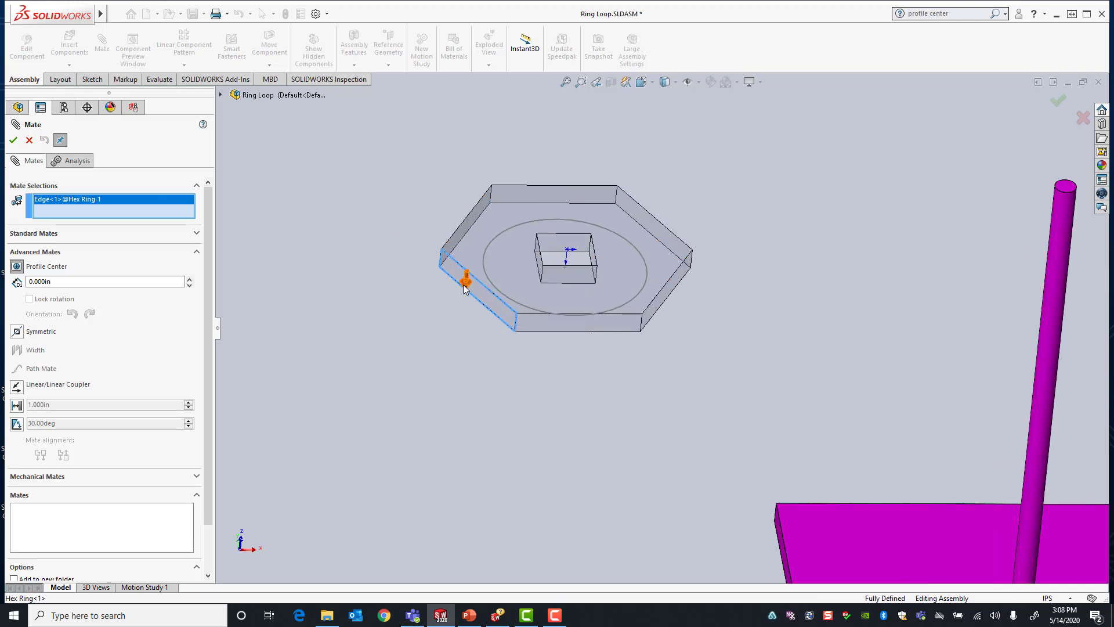
click(462, 285)
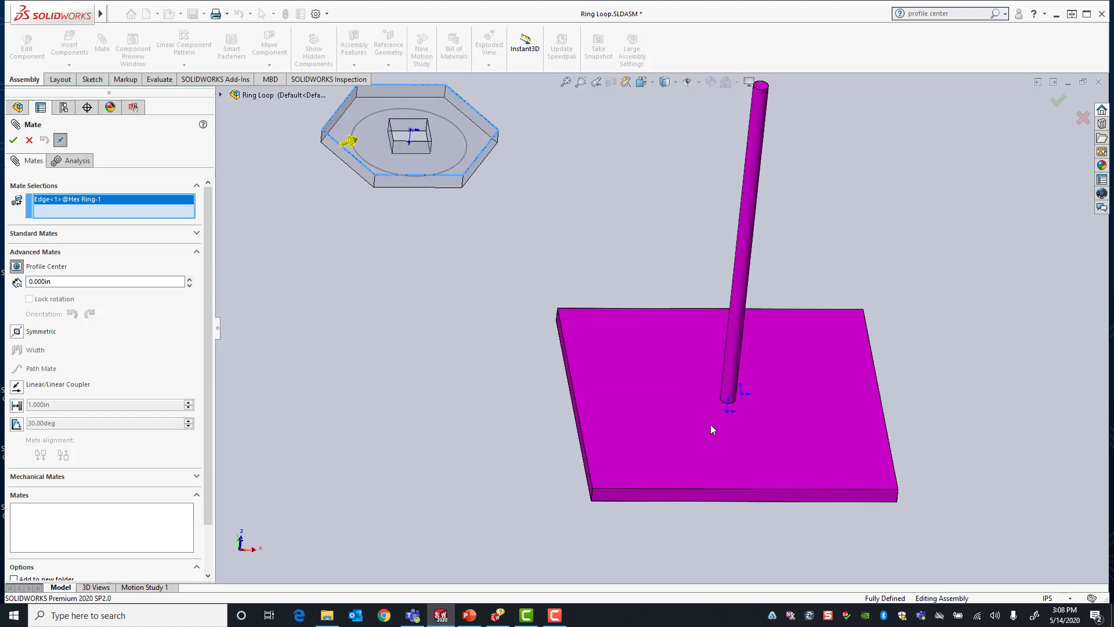
mouse_move(723, 405)
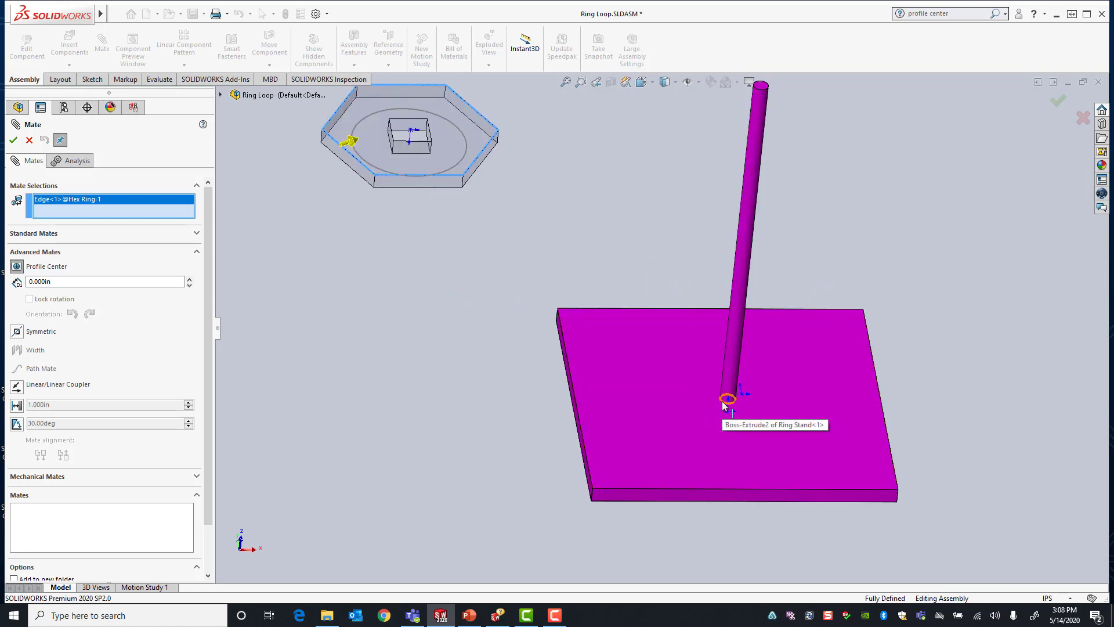
click(724, 400)
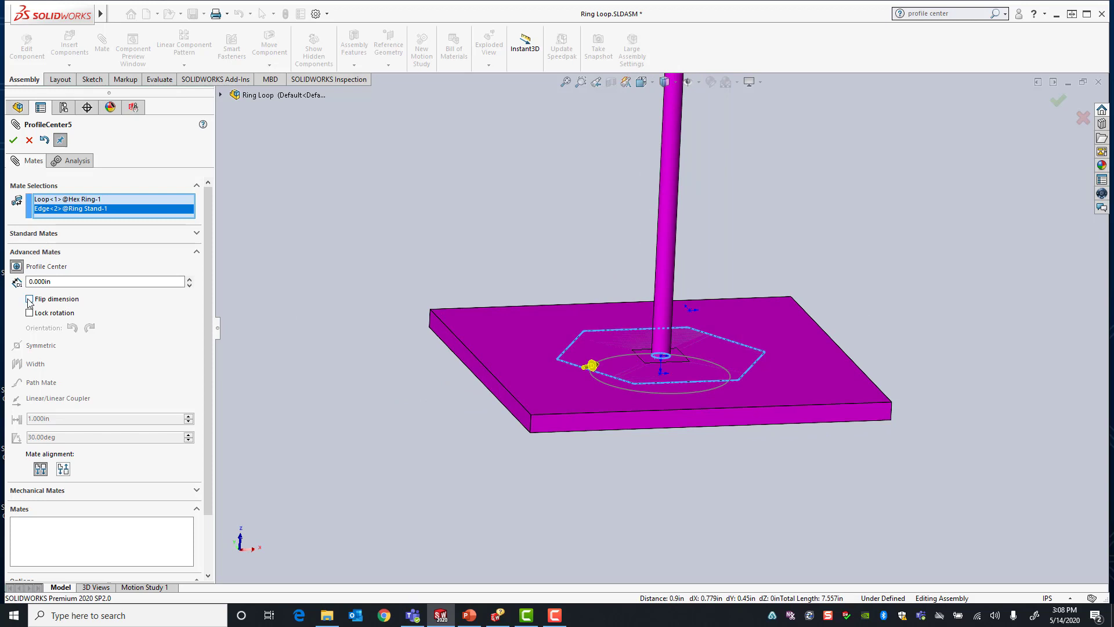
Step: Give ProfileCenter5 a 5 in offset, adjust Flip dimension, lock rotation, and accept it
click(29, 298)
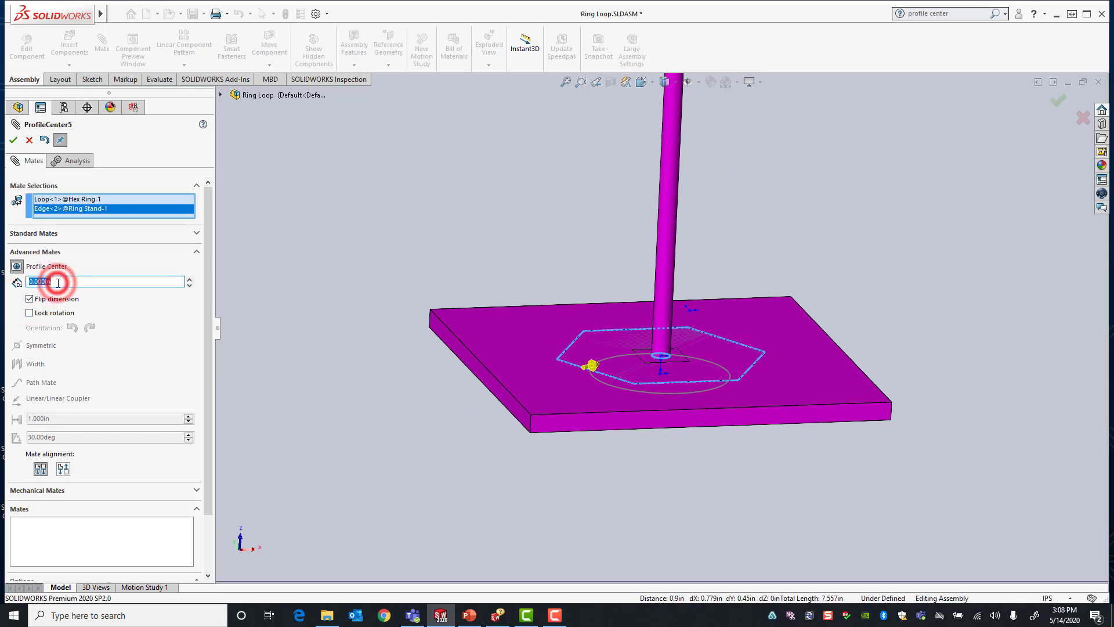
text(5)
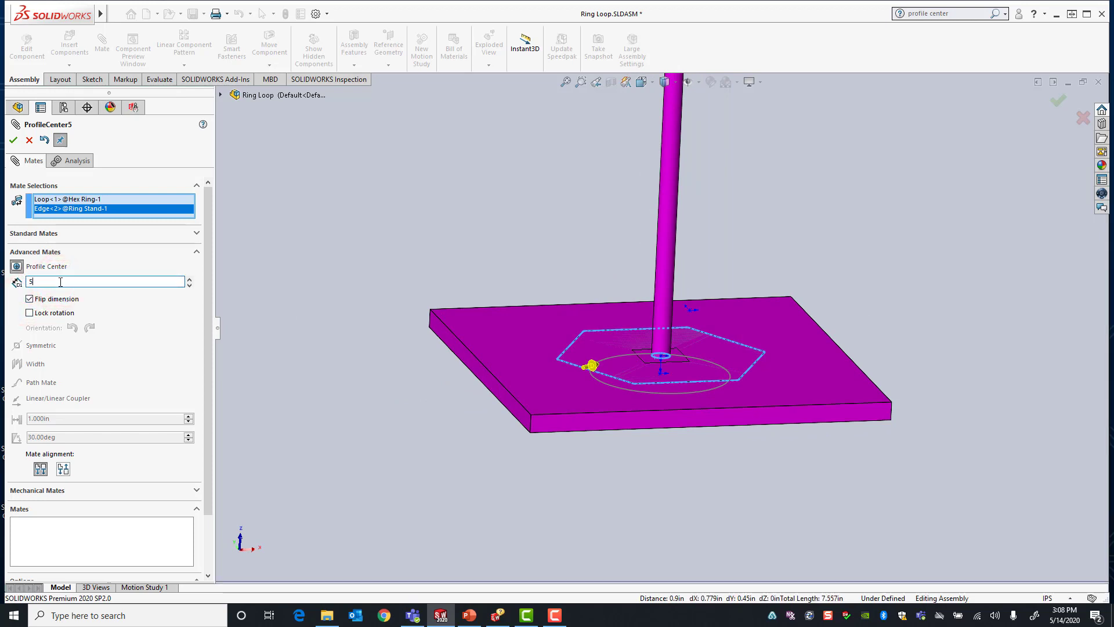
key(Return)
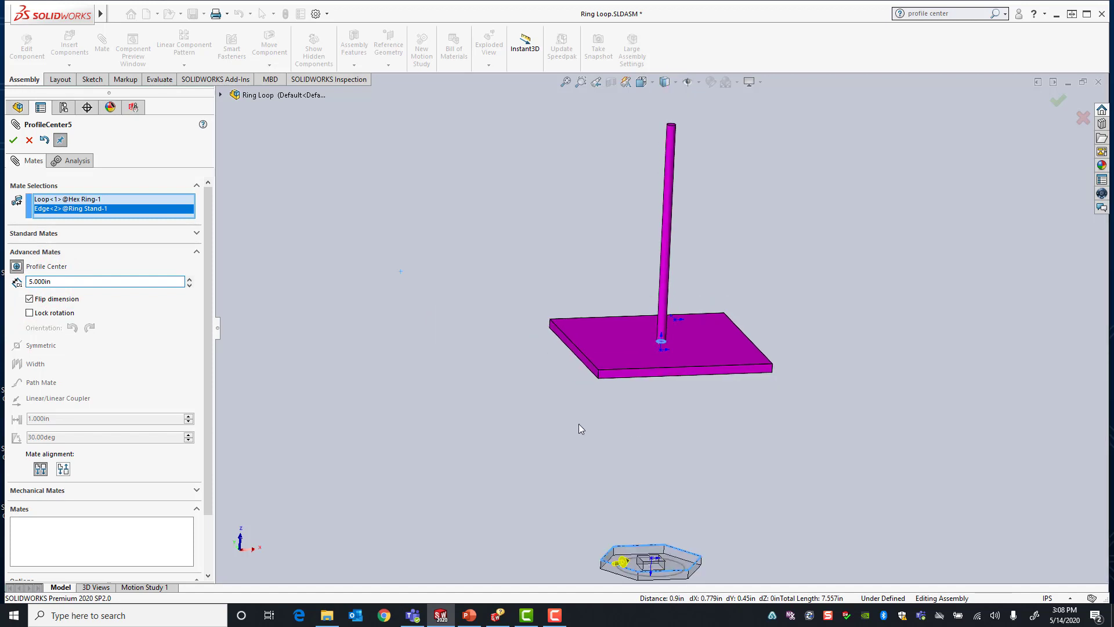
click(30, 298)
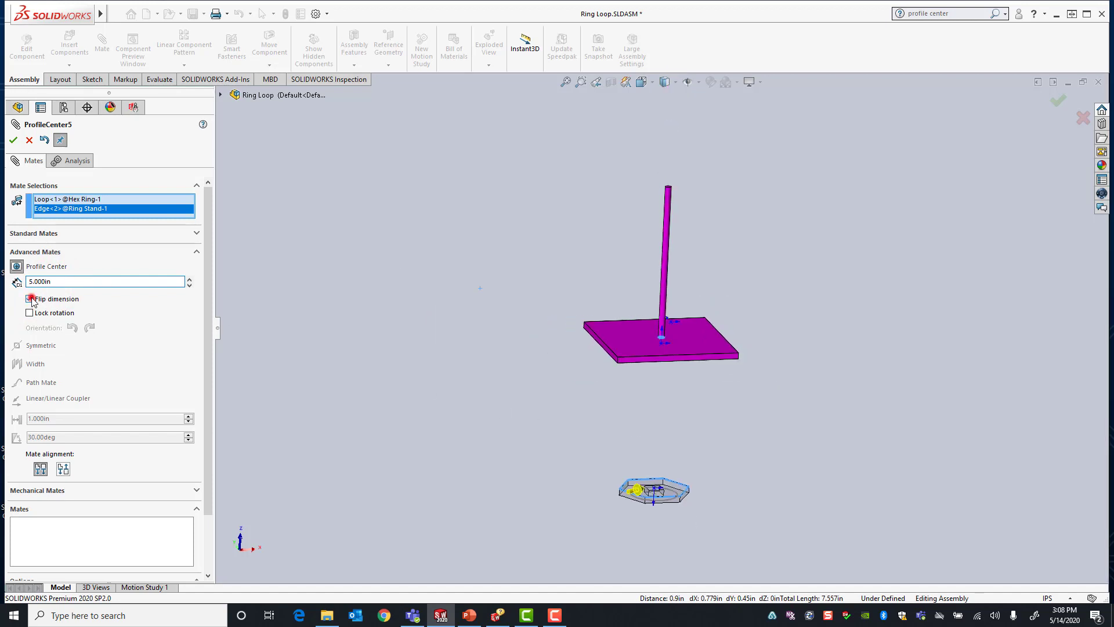
click(30, 298)
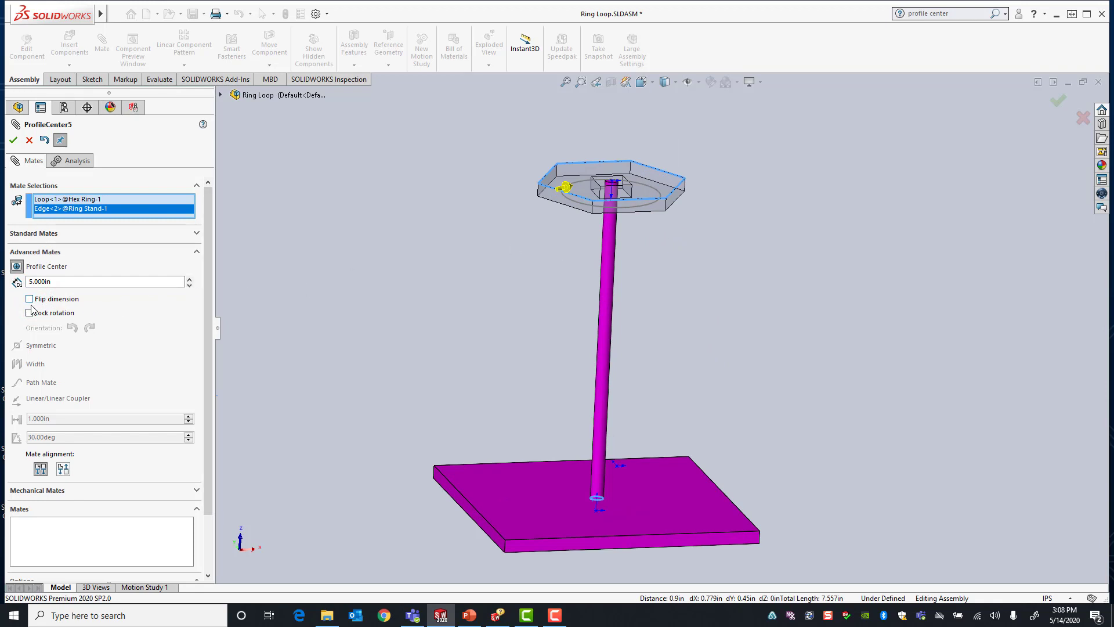
click(29, 313)
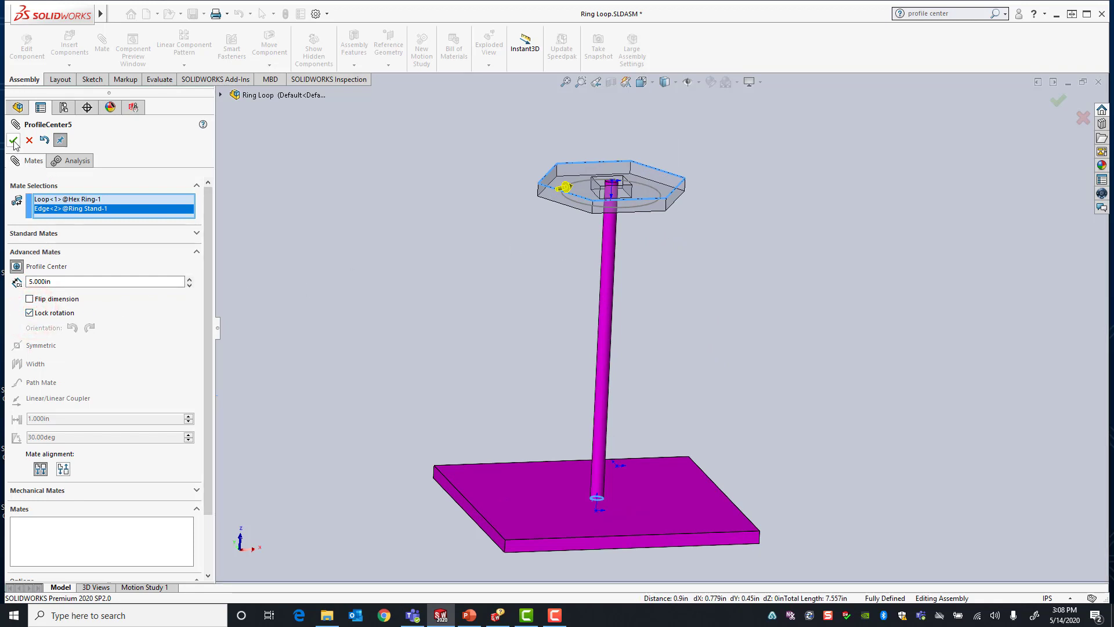
click(13, 140)
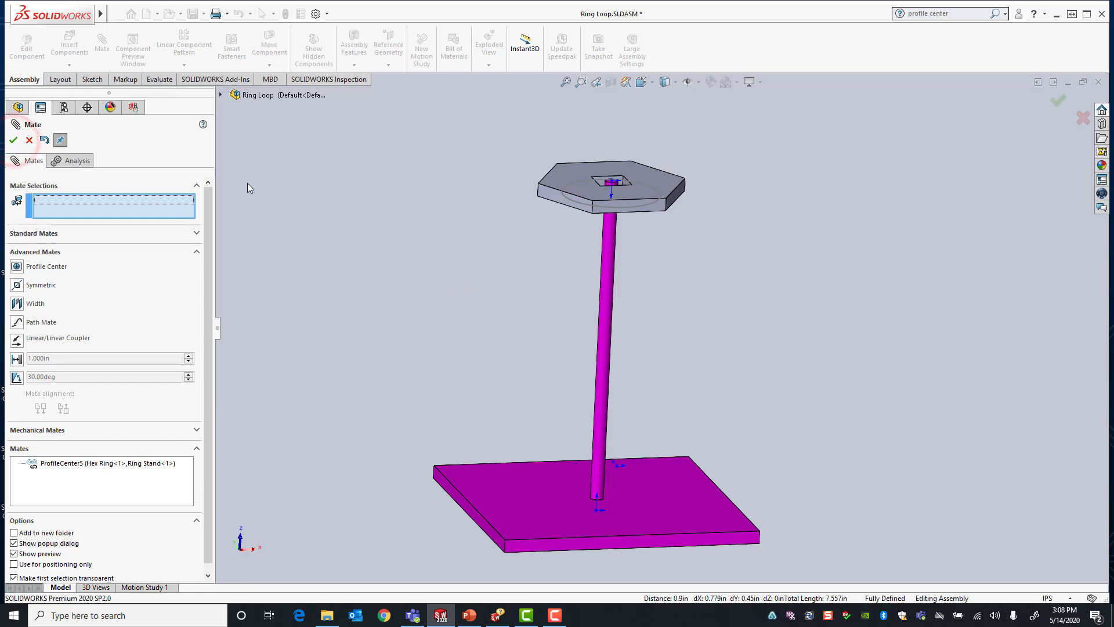
Step: Close the mate manager and click the Hex Ring to confirm it cannot move
click(12, 140)
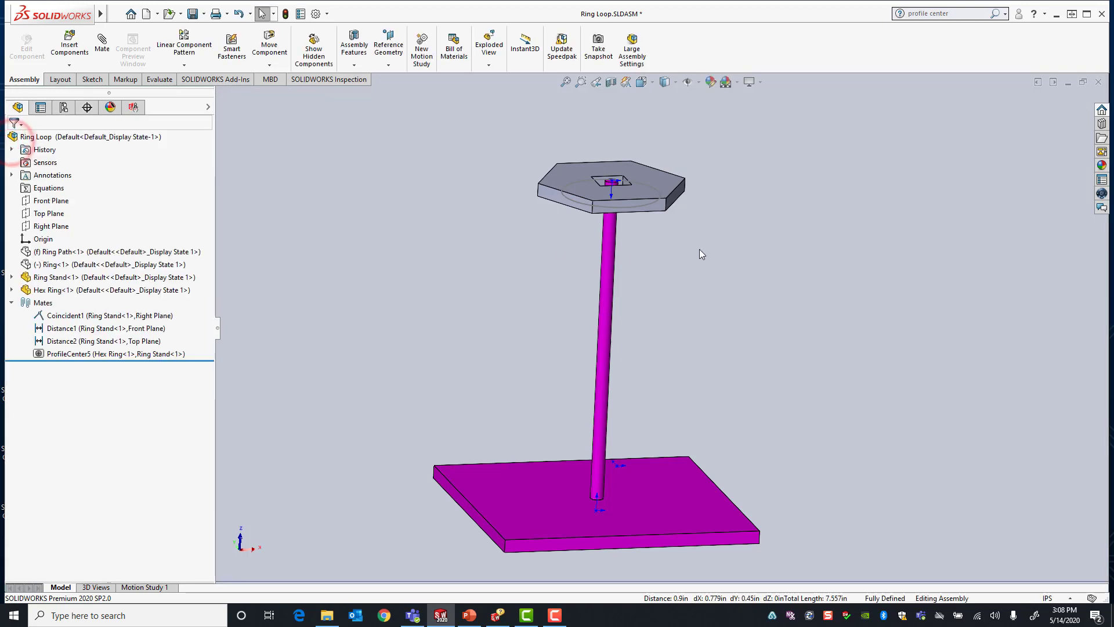
click(650, 182)
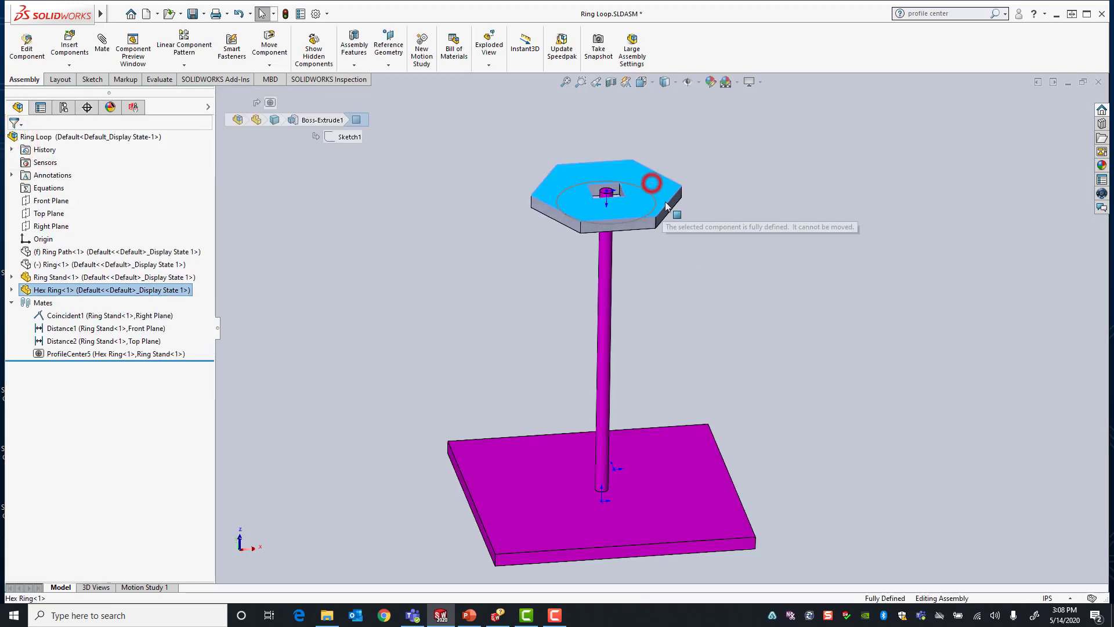
click(668, 368)
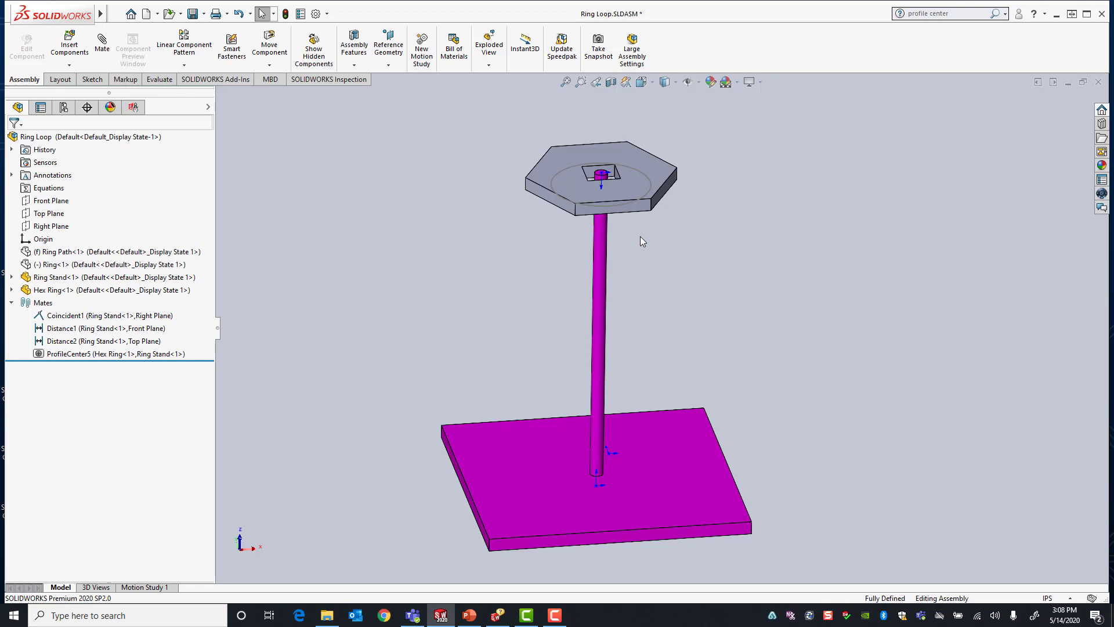
mouse_move(693, 278)
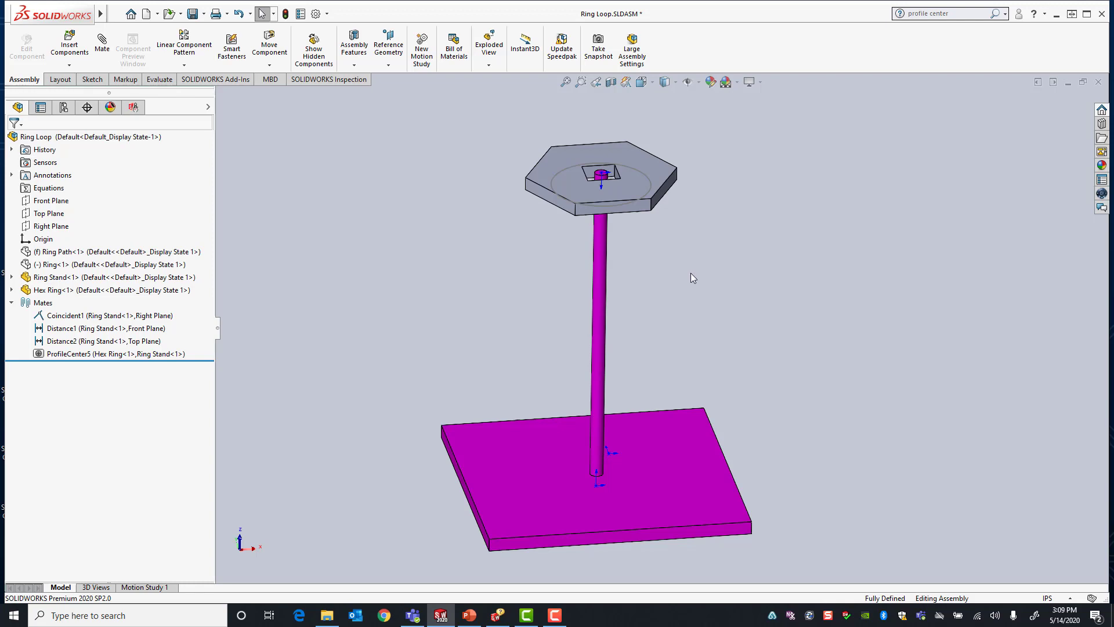